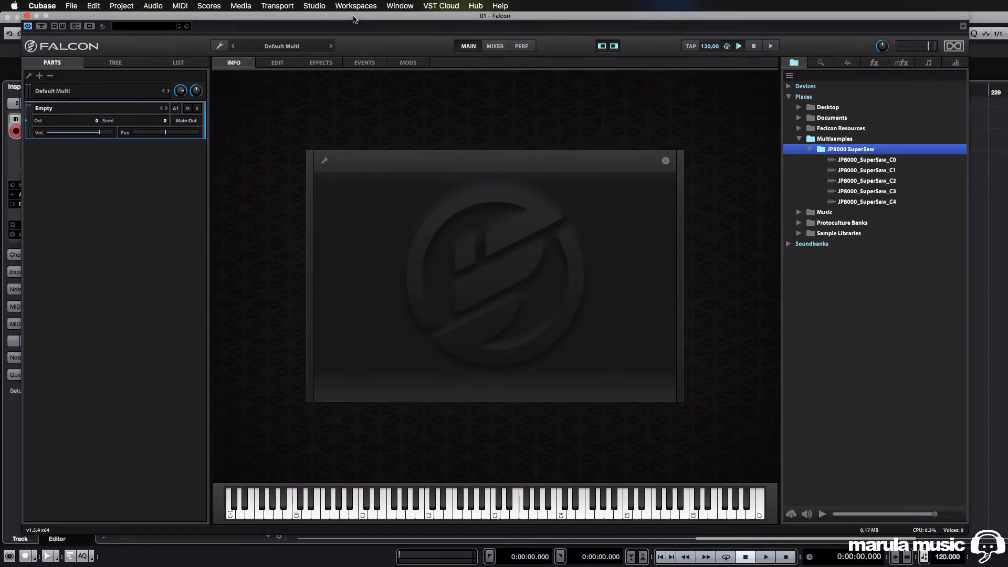
mouse_move(645, 132)
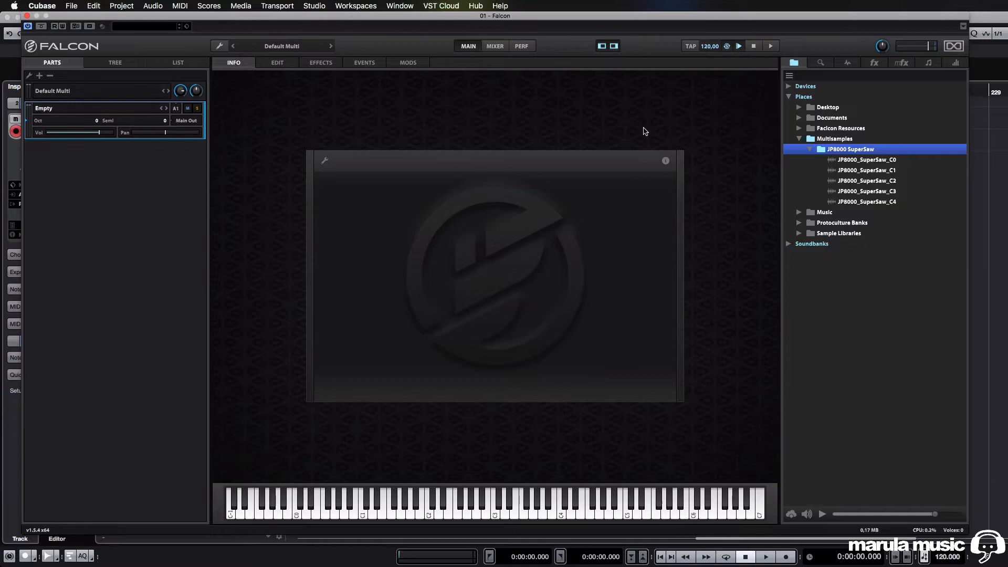
mouse_move(317, 125)
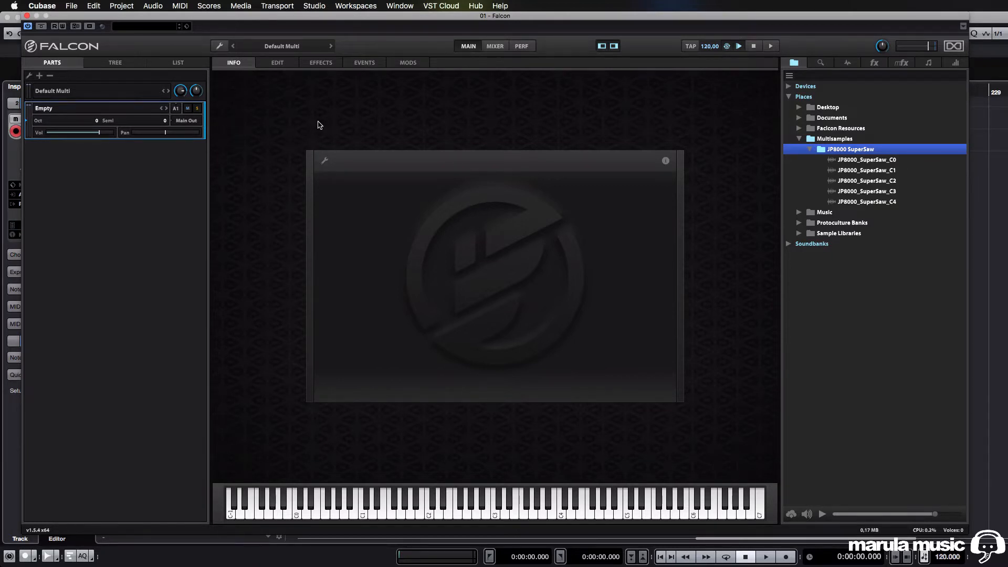
mouse_move(367, 200)
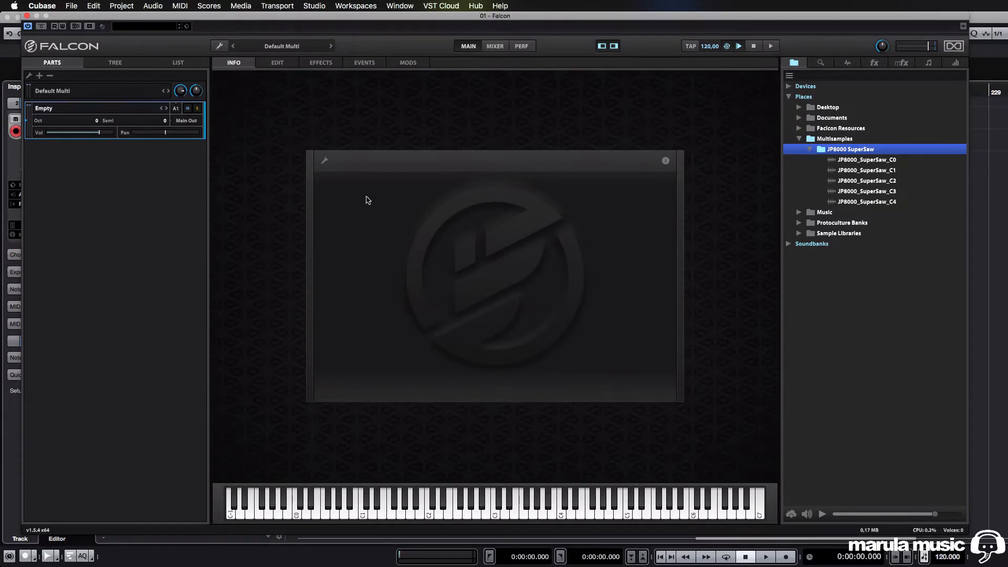
mouse_move(353, 188)
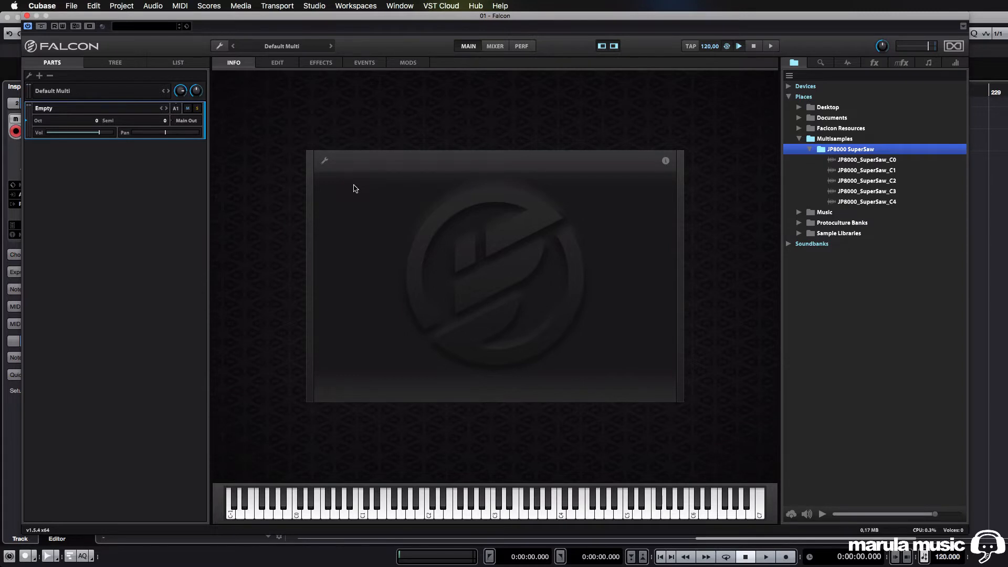
mouse_move(647, 152)
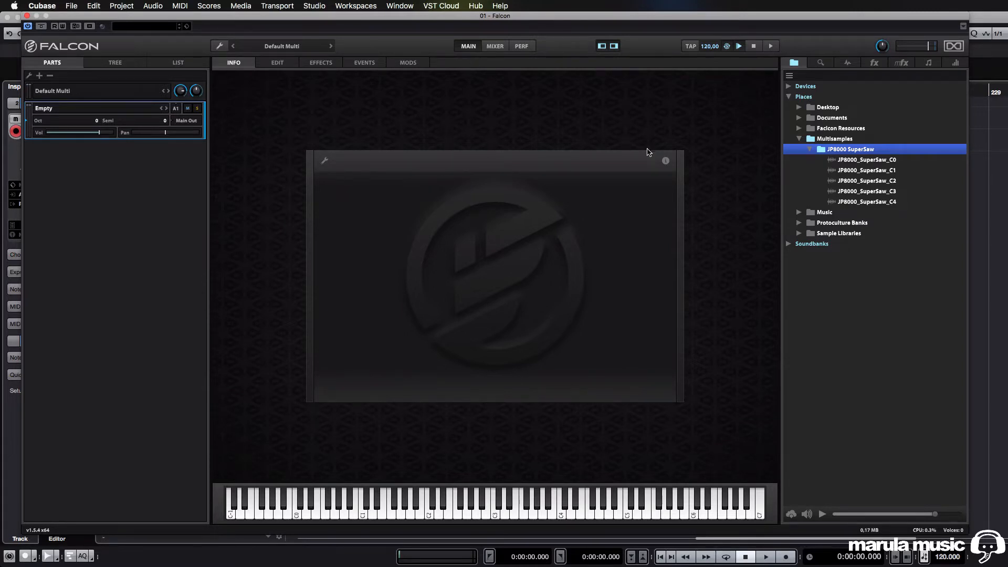
mouse_move(706, 179)
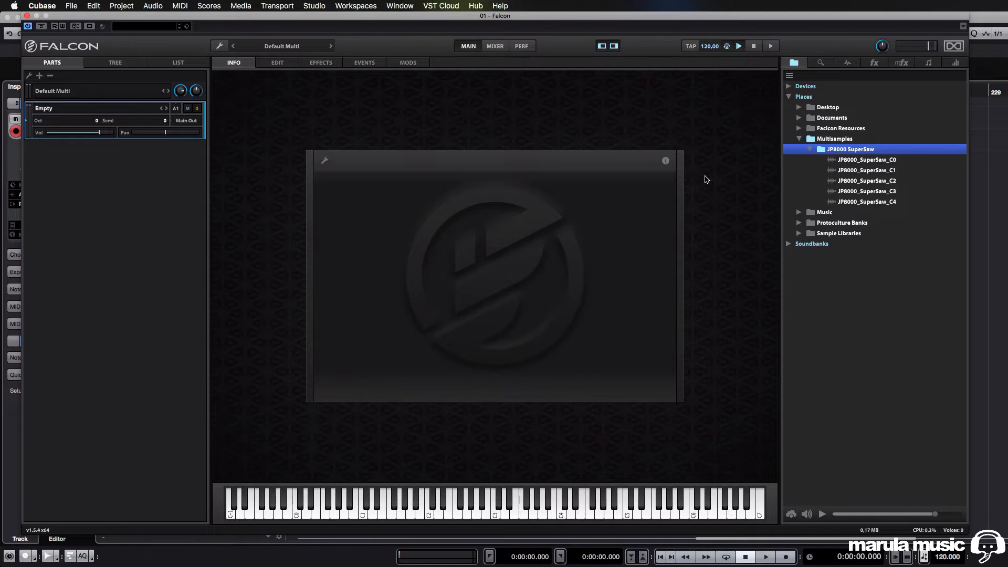
mouse_move(432, 207)
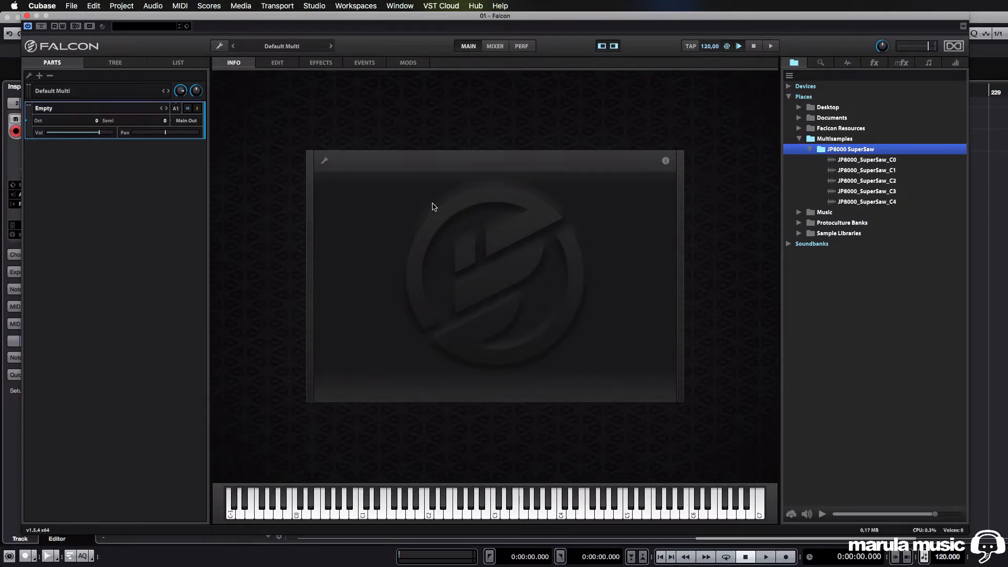
mouse_move(387, 201)
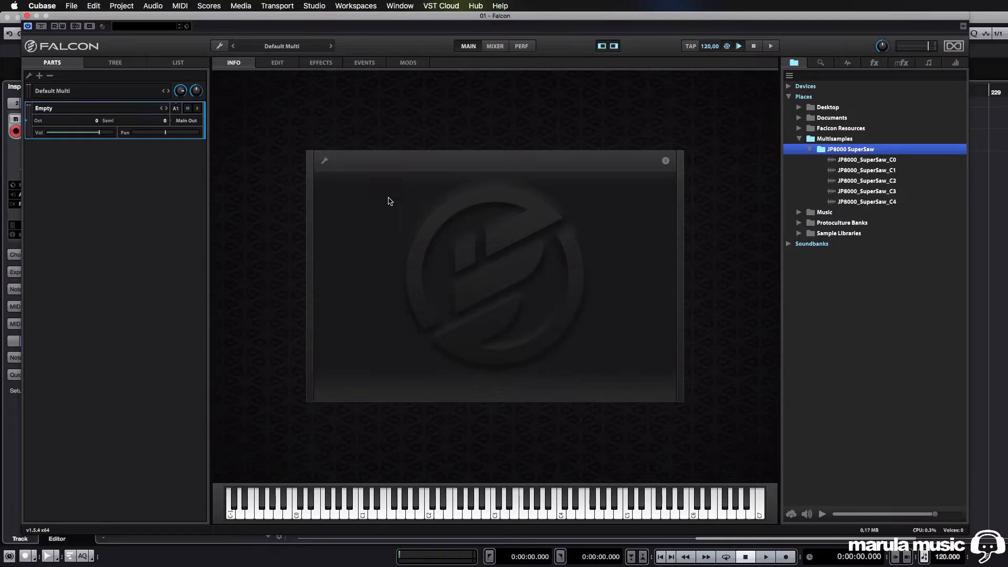
mouse_move(778, 201)
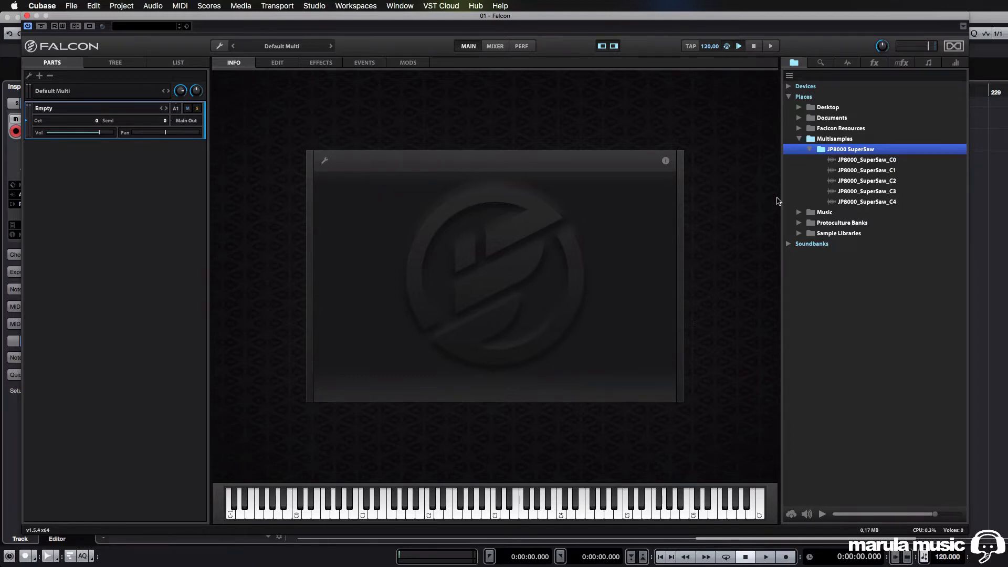
Select the five JP8000 SuperSaw samples (C4 through C0) and open the Edit page.
click(866, 201)
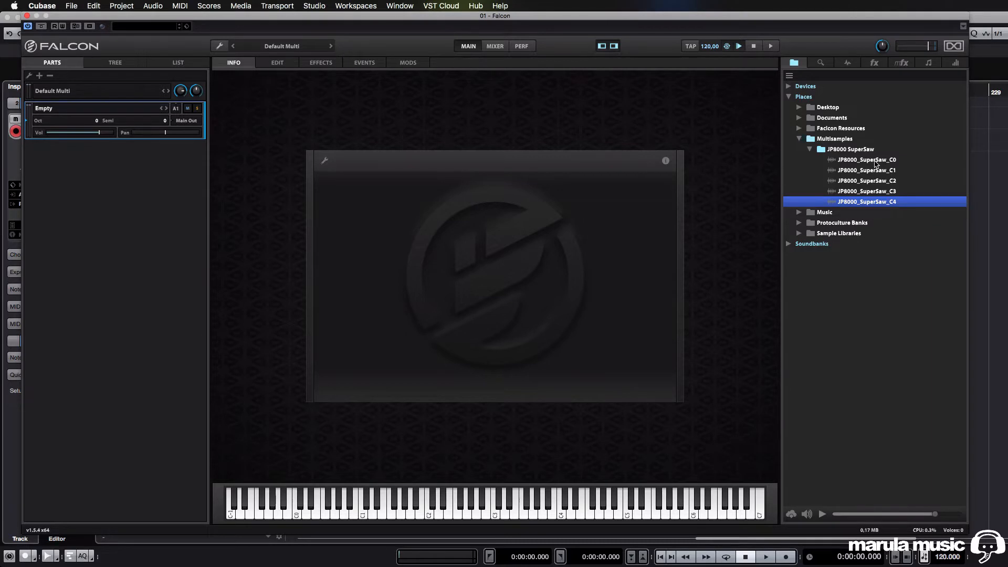
click(865, 159)
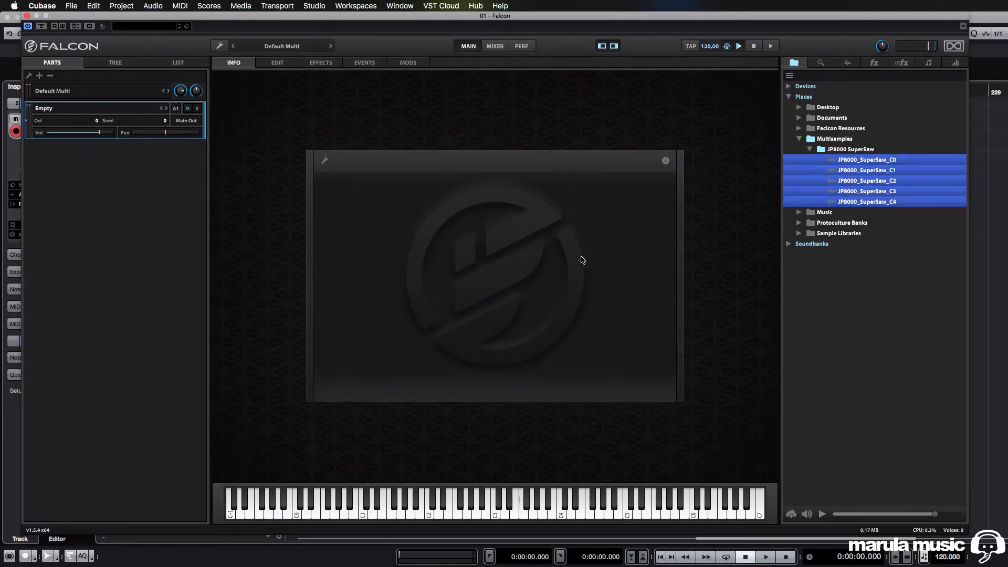
mouse_move(364, 131)
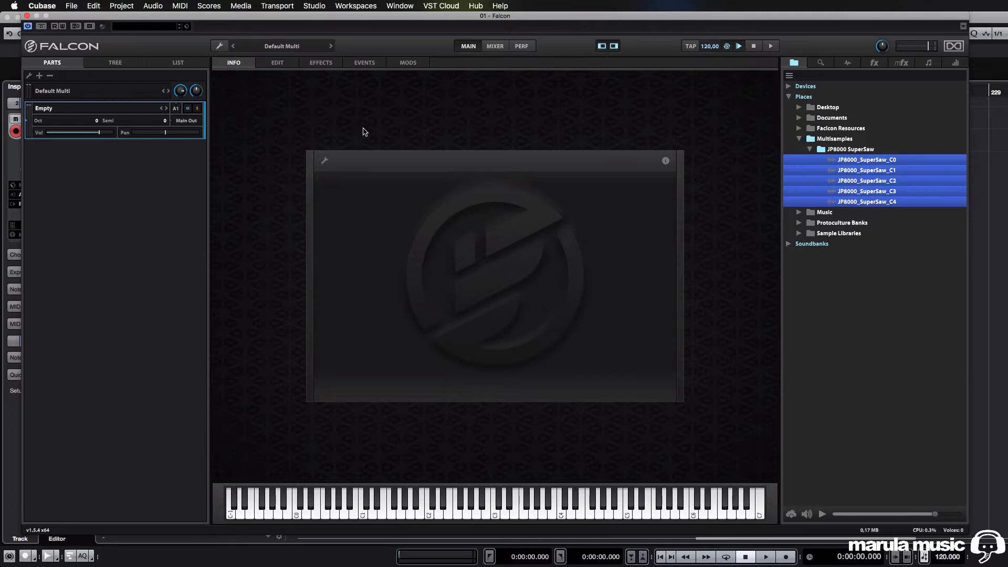
mouse_move(354, 148)
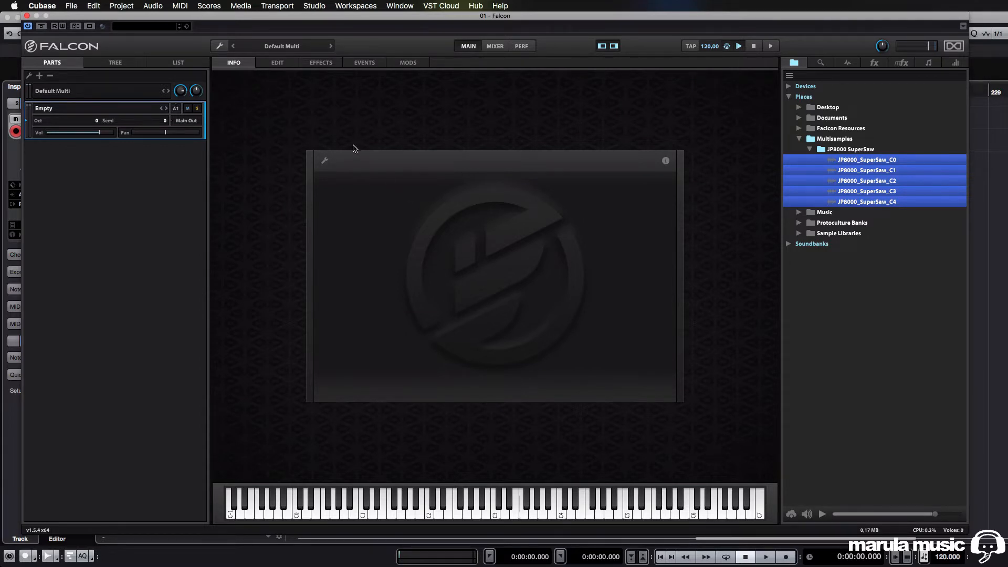
click(276, 62)
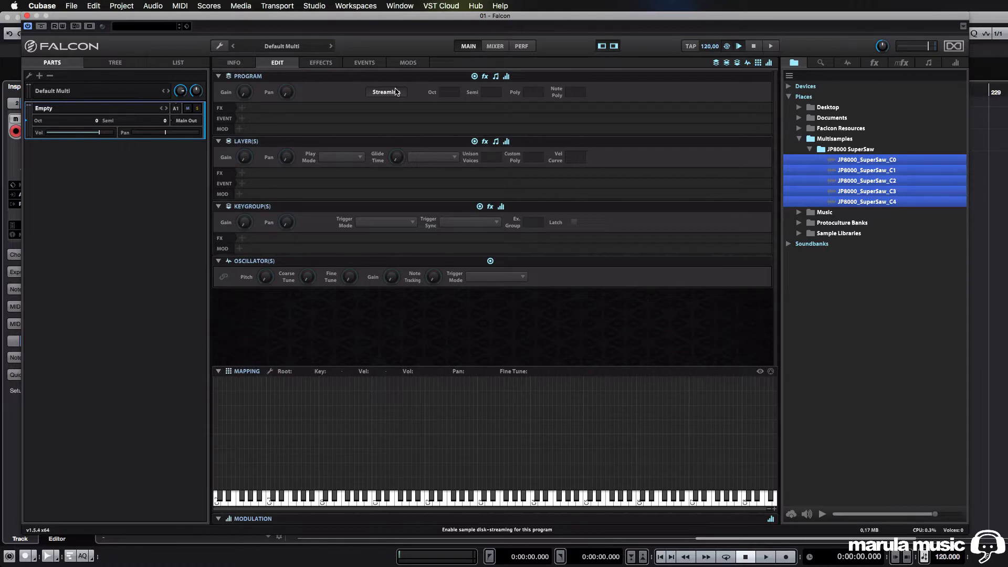
mouse_move(400, 88)
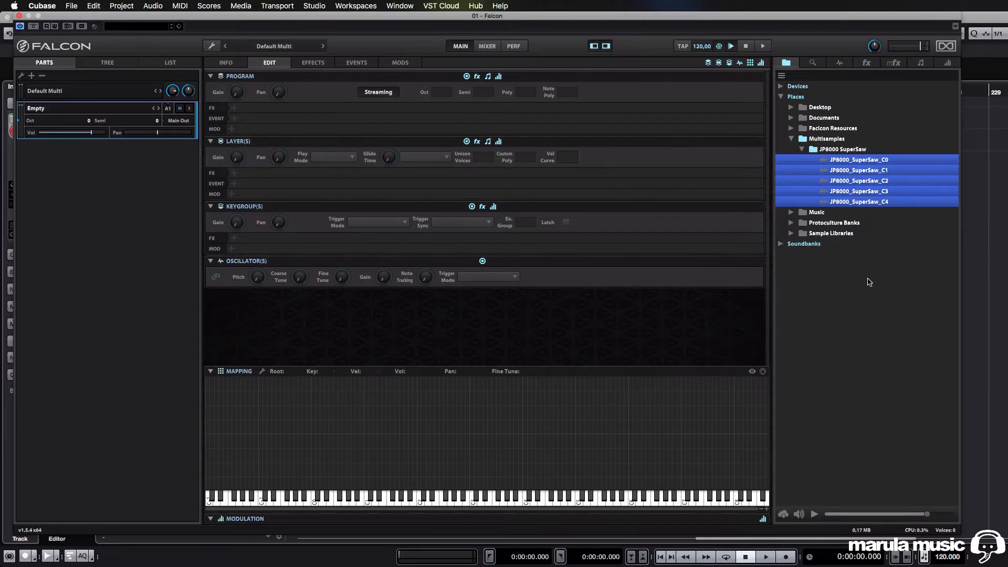
mouse_move(842, 167)
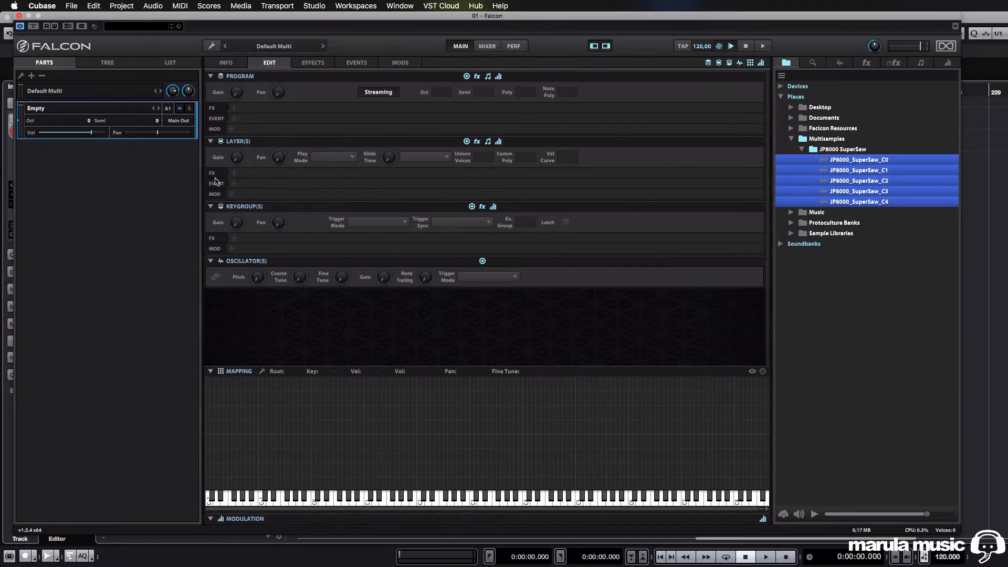
mouse_move(104, 75)
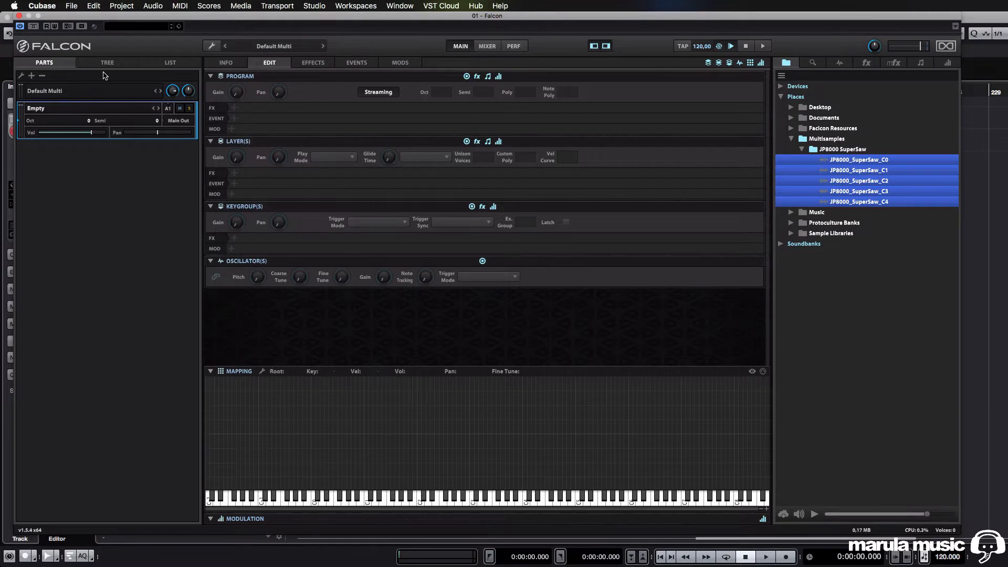
mouse_move(45, 120)
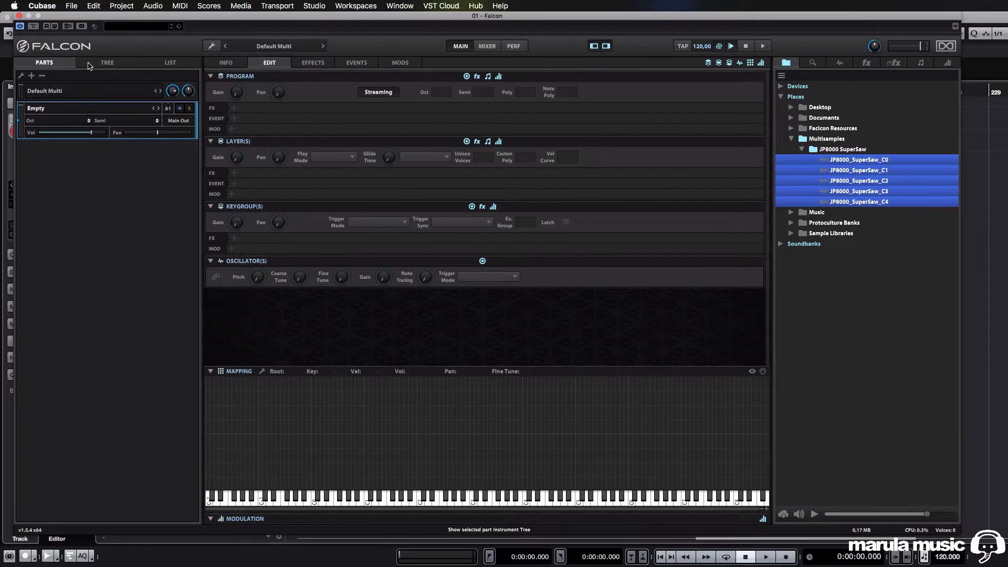
Create a New Program inside Part 1 from the Tree view.
click(107, 62)
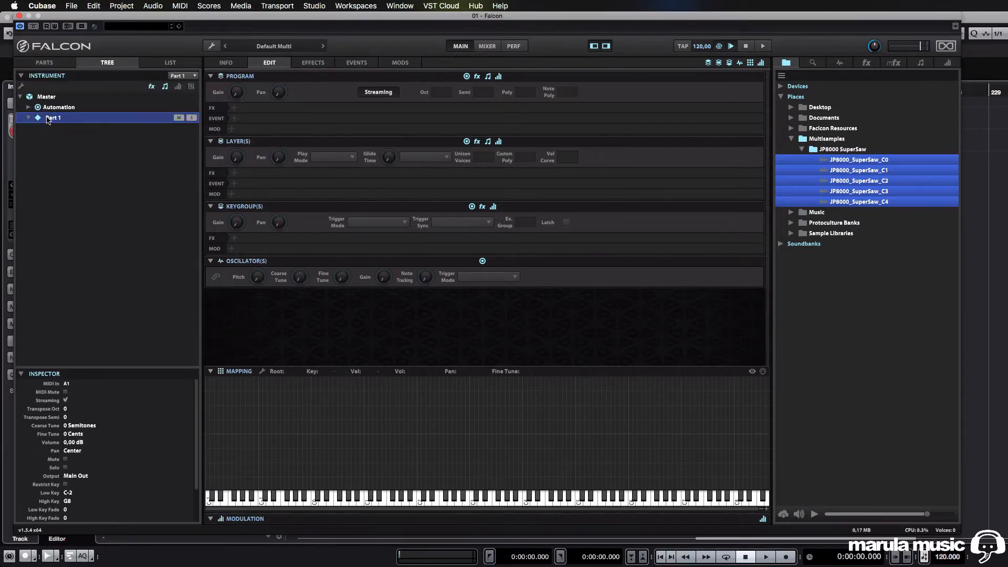
right_click(55, 118)
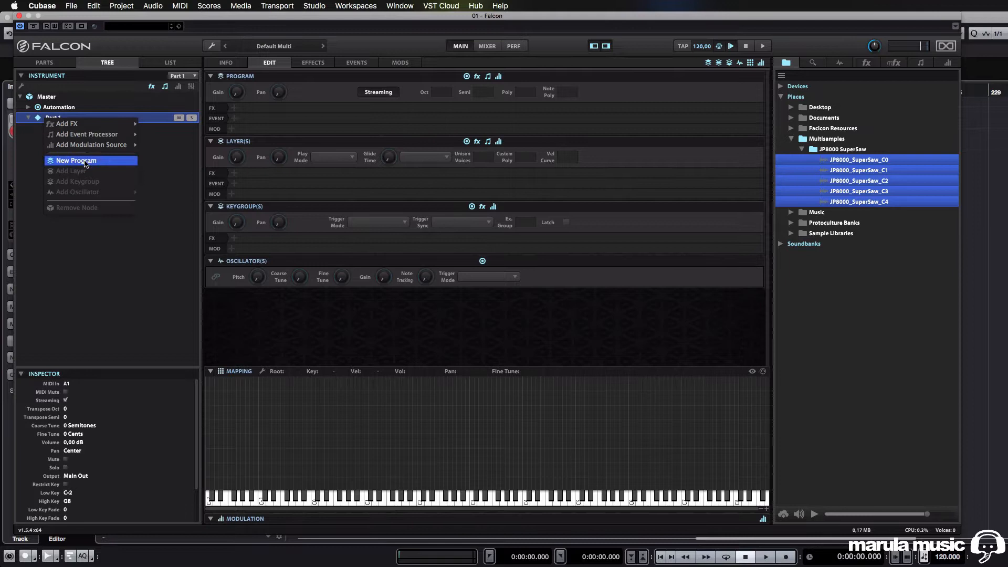
click(76, 160)
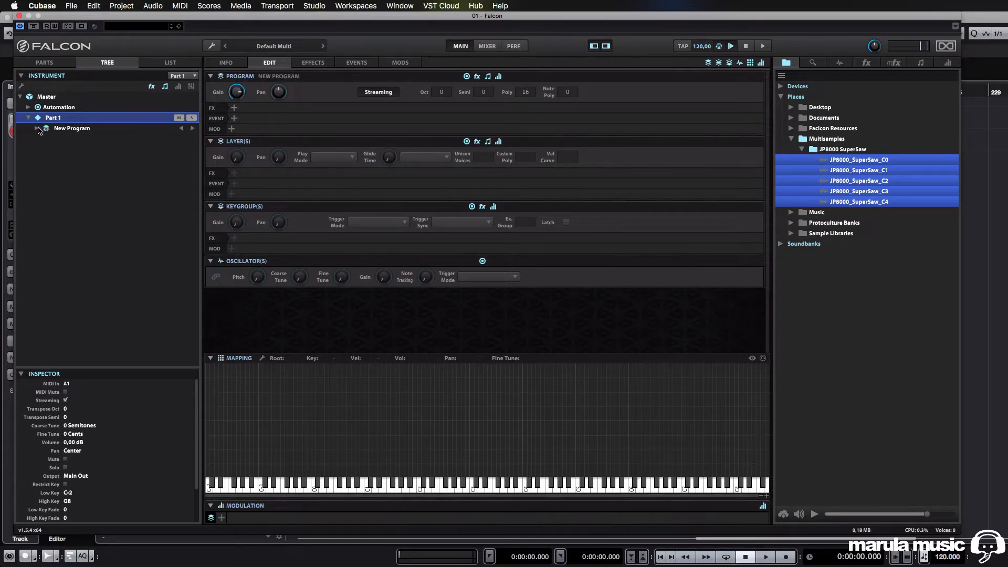
Add Layer 1 to the New Program and select it.
click(72, 128)
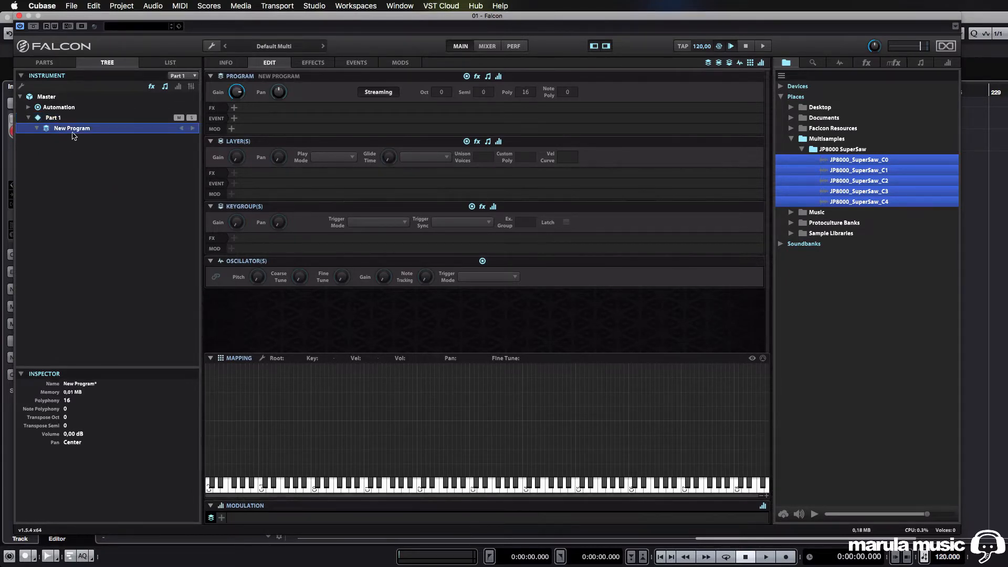
right_click(71, 128)
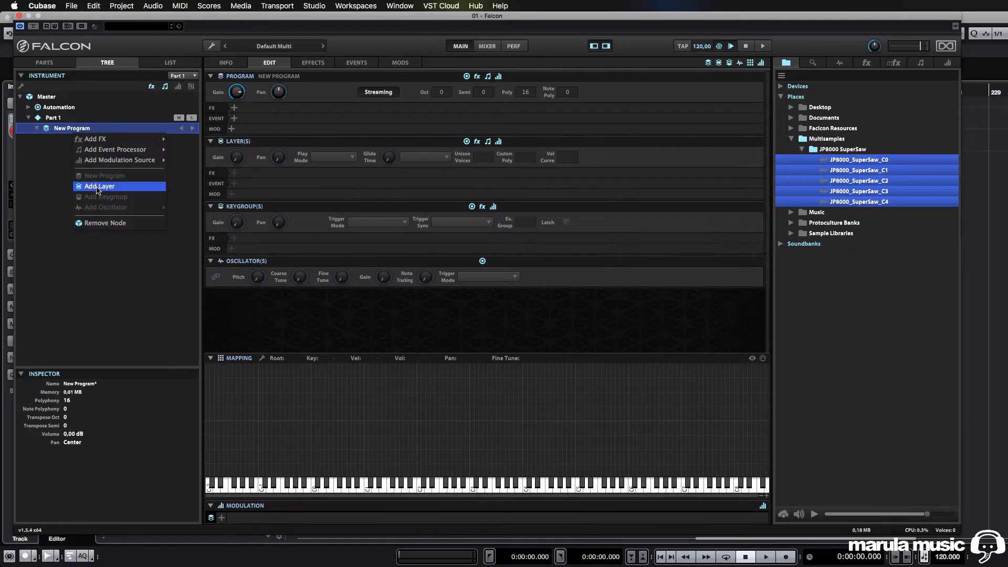
click(100, 185)
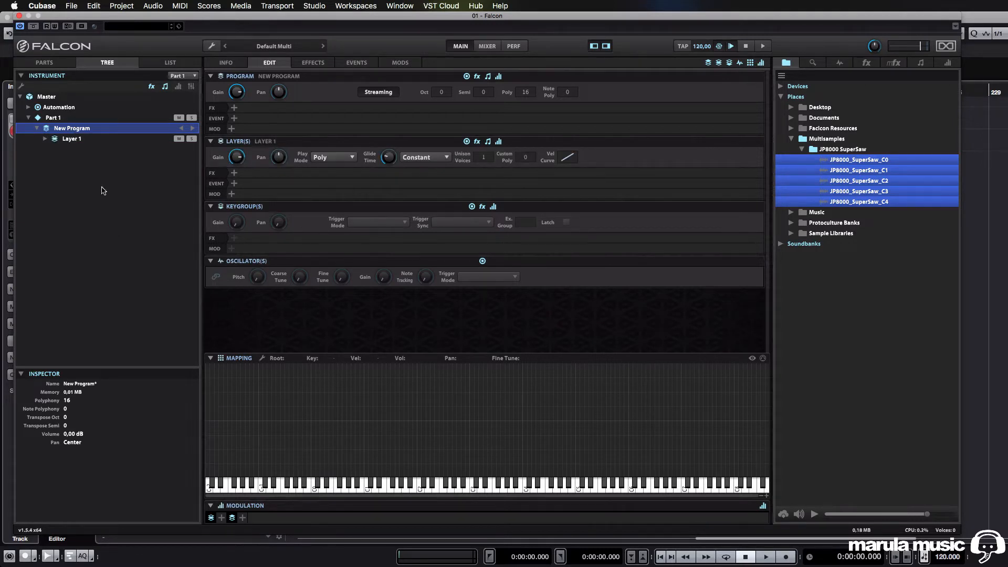
click(71, 138)
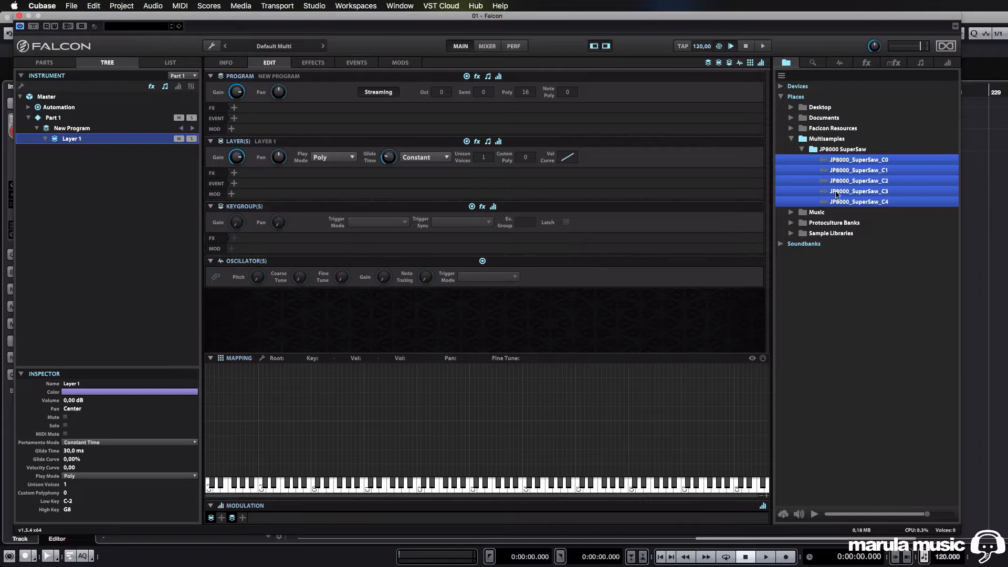
mouse_move(846, 233)
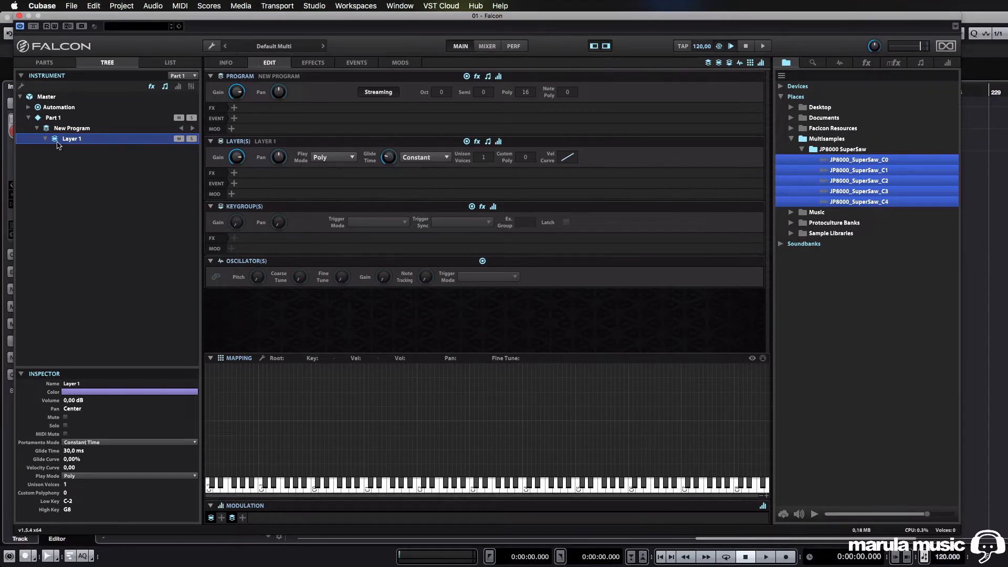
mouse_move(800, 198)
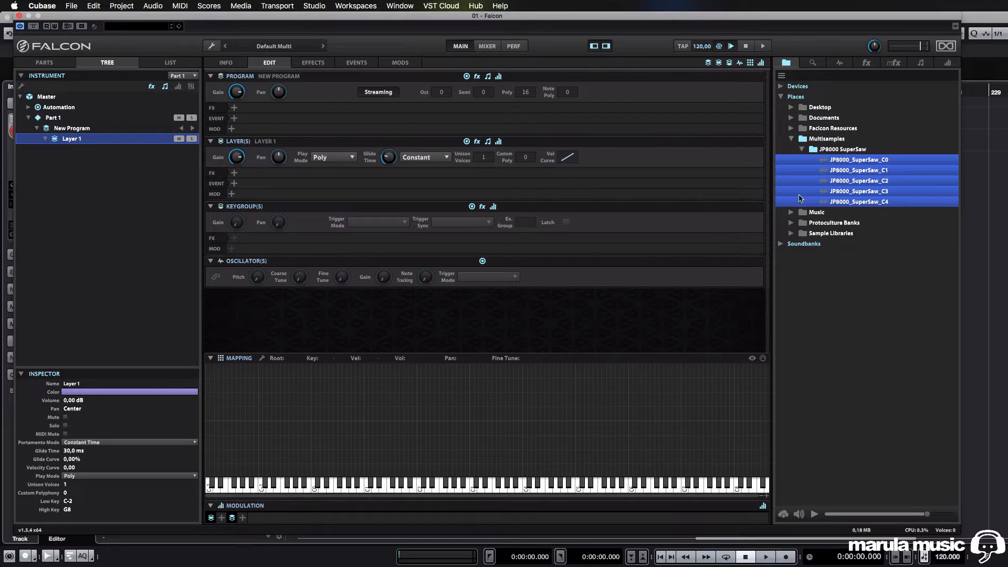
Drop the SuperSaw samples, keeping NoteName mapping and Layer 1 as destination.
click(858, 170)
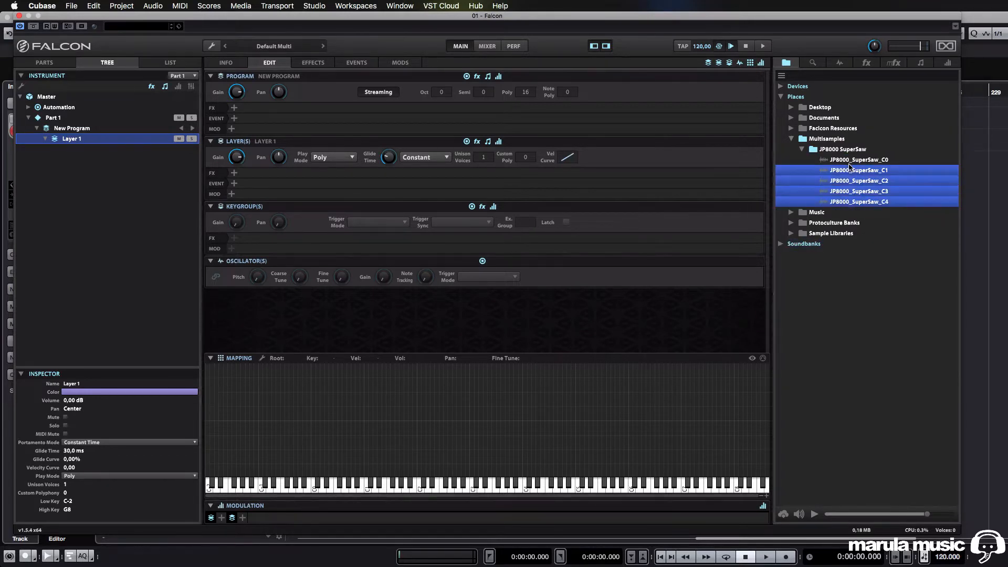
click(858, 159)
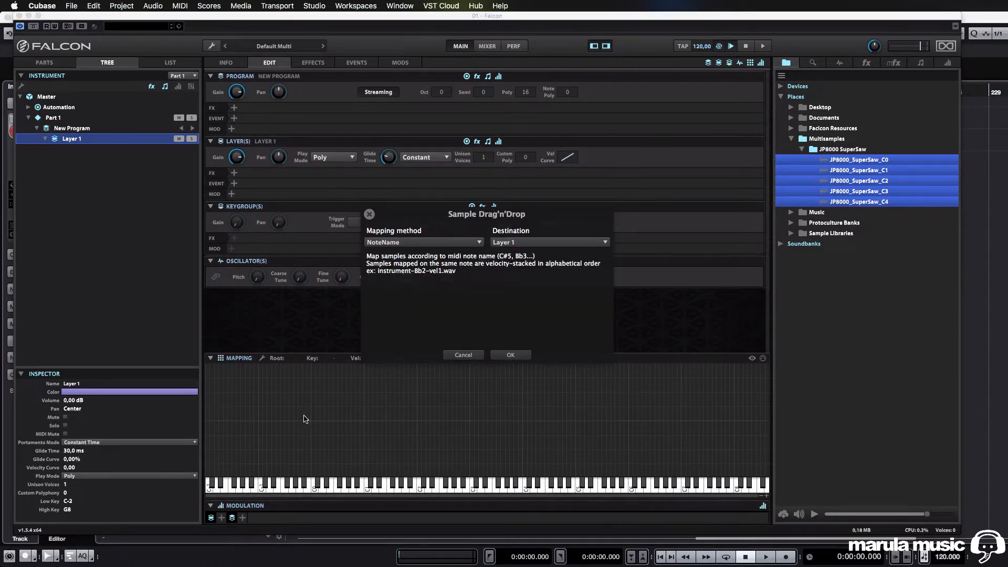
mouse_move(455, 206)
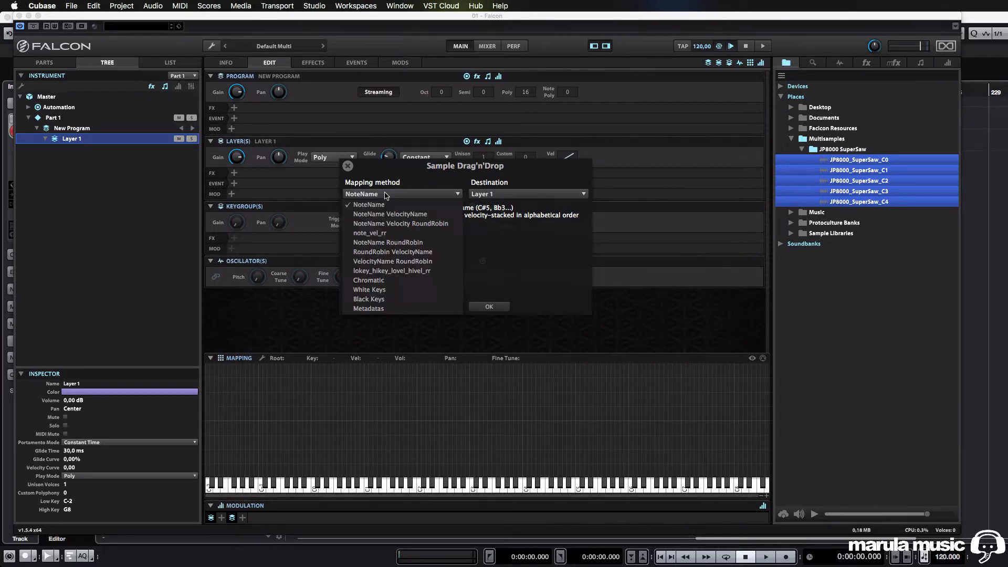
mouse_move(384, 233)
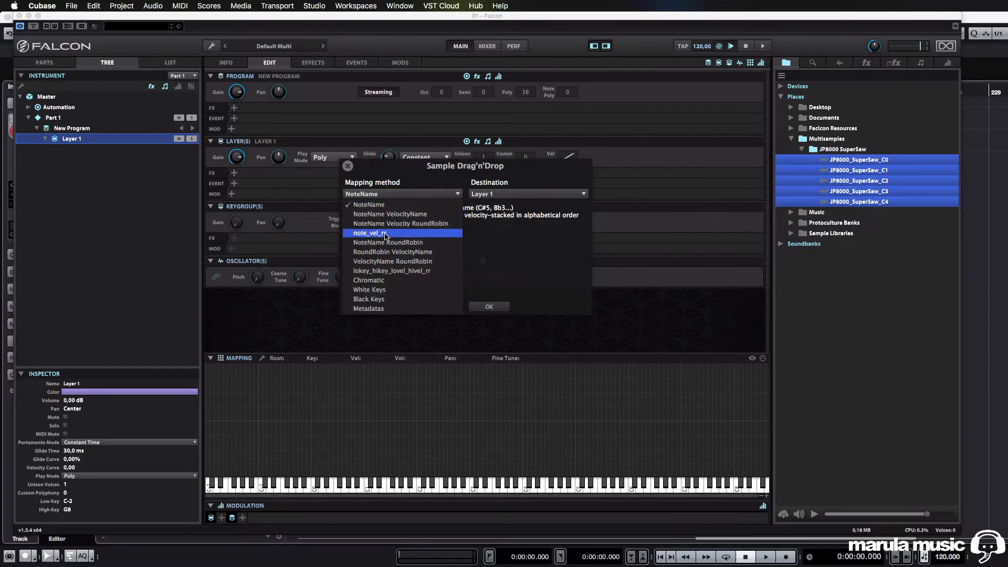
mouse_move(390, 214)
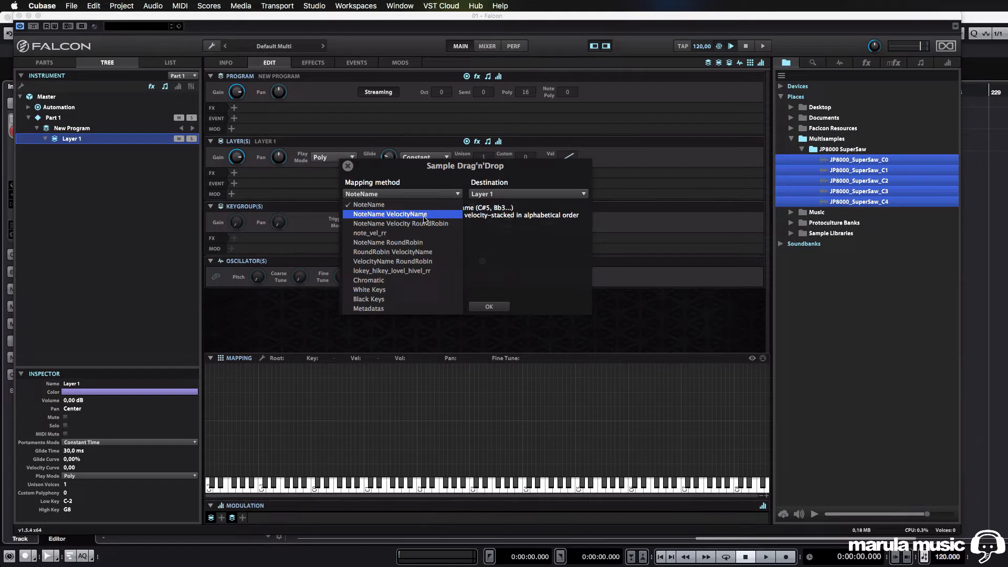
mouse_move(396, 213)
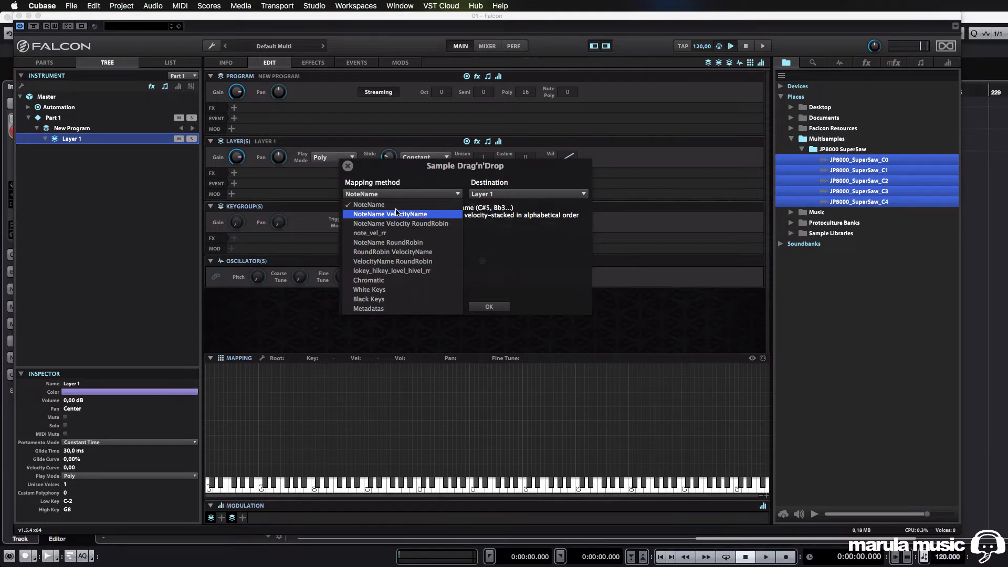
click(368, 204)
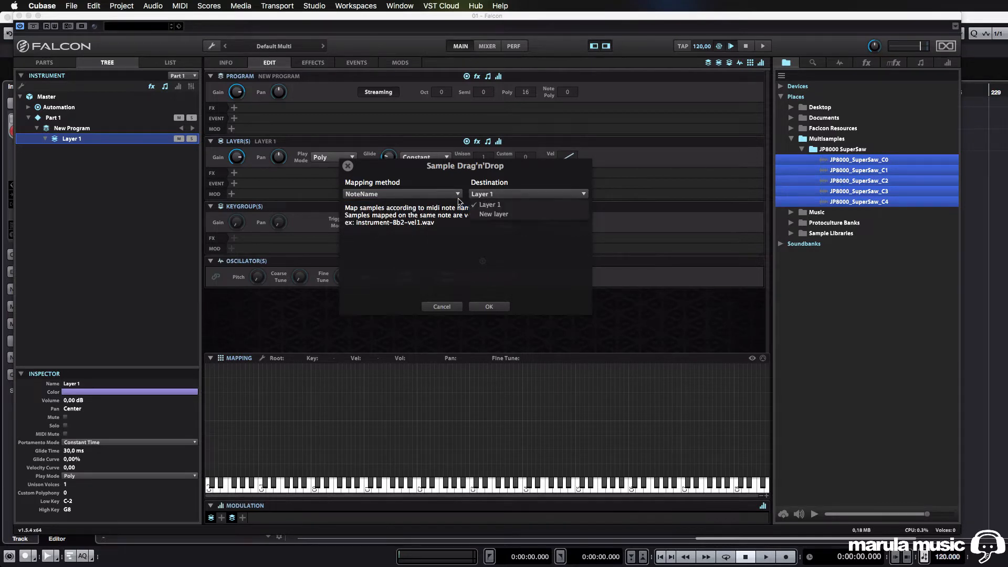
mouse_move(489, 204)
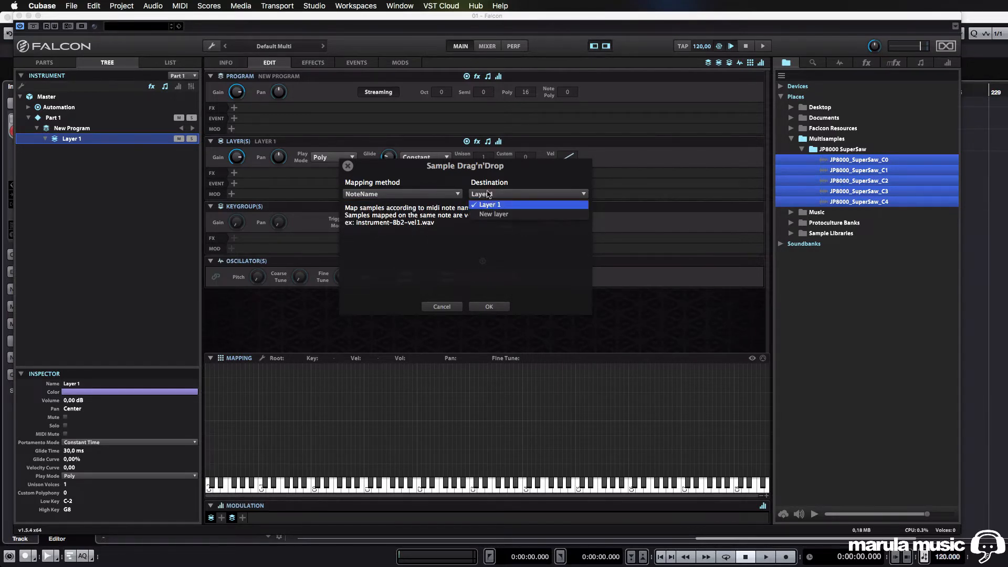
click(489, 205)
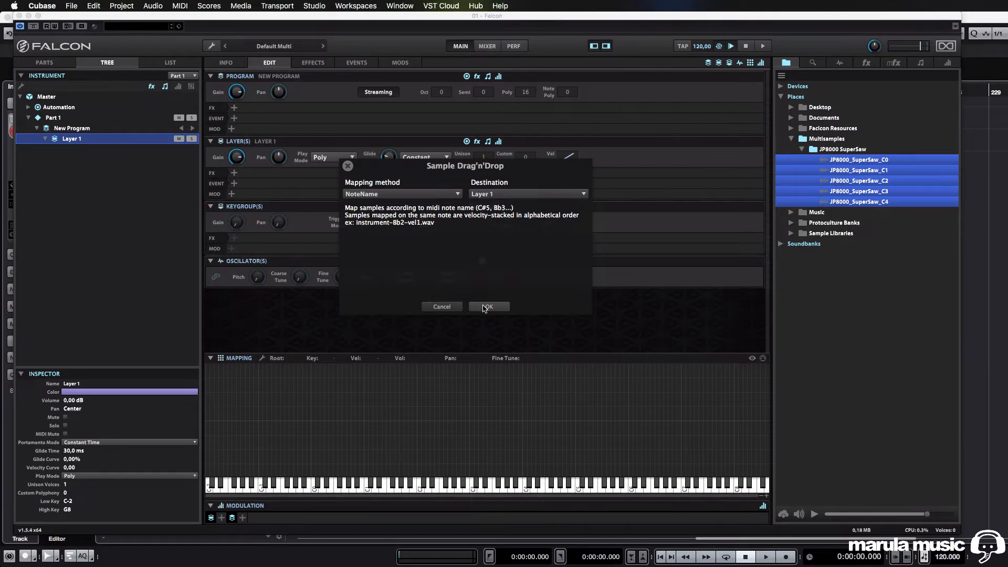
Map the samples into Layer 1 and auto-extend the keygroup key ranges.
click(487, 306)
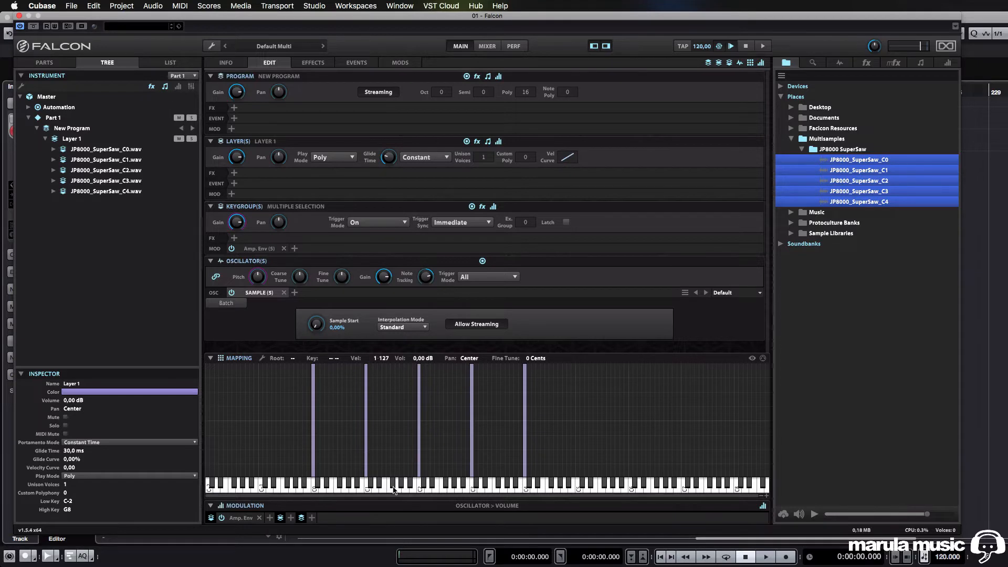
mouse_move(672, 412)
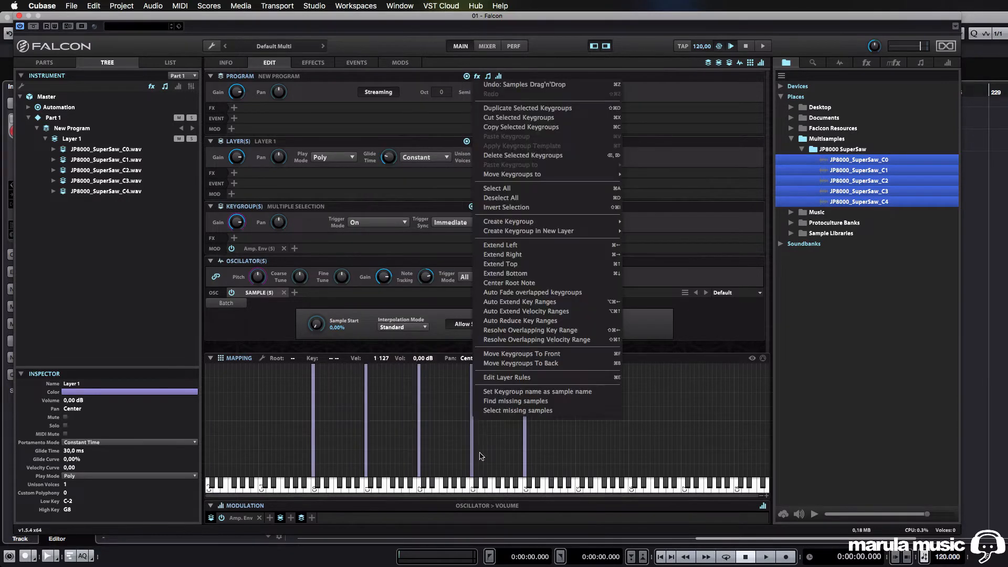
mouse_move(525, 311)
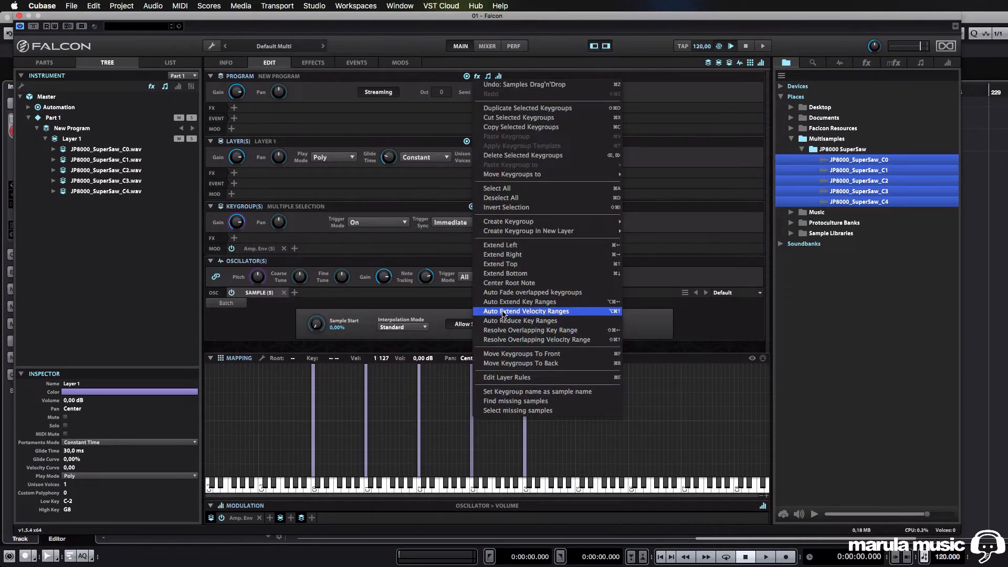
mouse_move(518, 302)
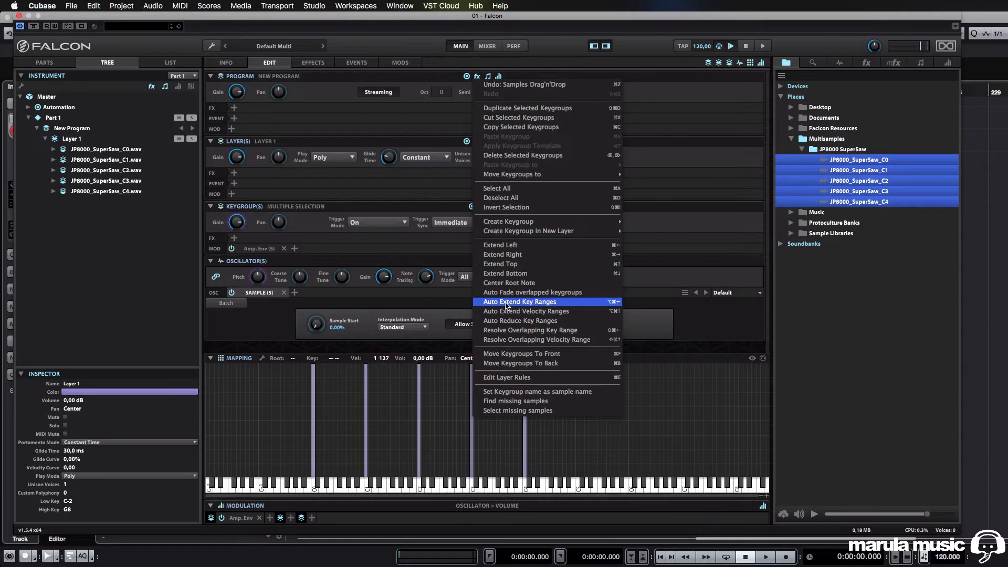
click(518, 301)
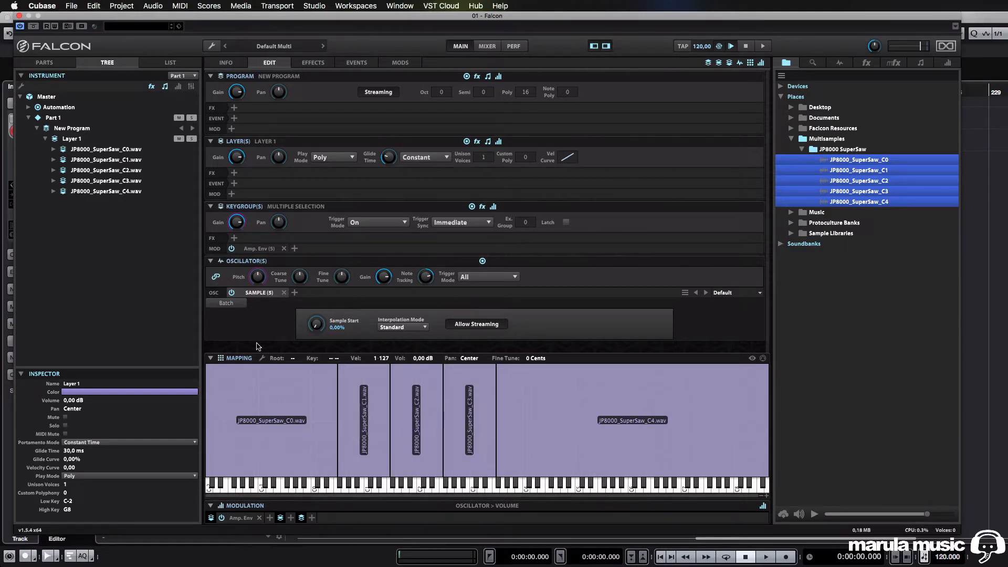
mouse_move(465, 429)
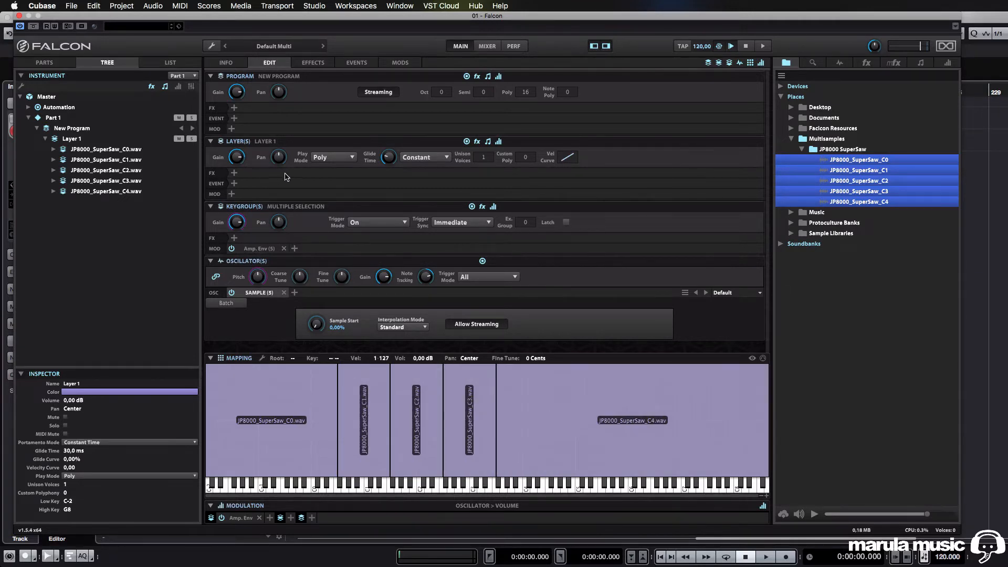
mouse_move(214, 149)
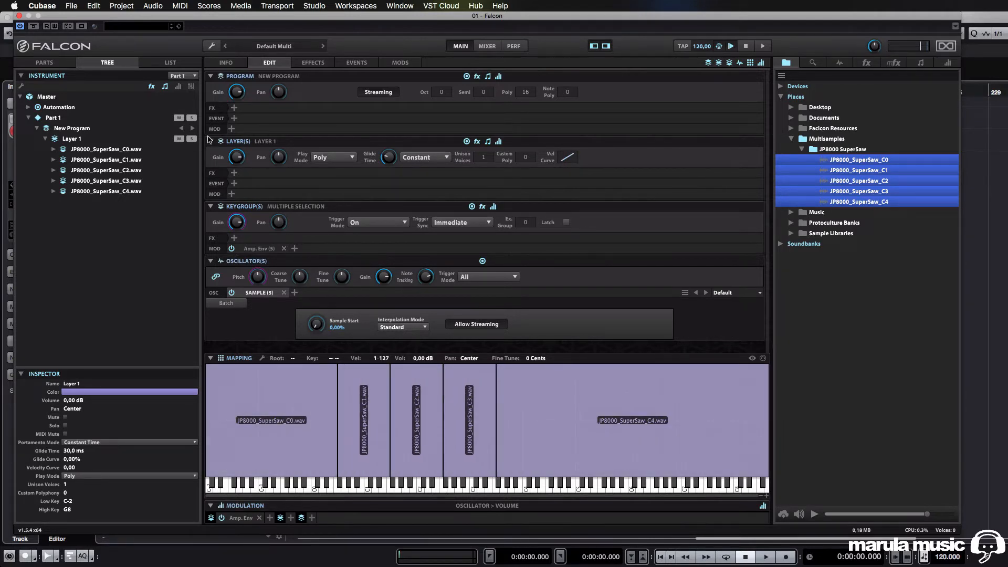
mouse_move(543, 280)
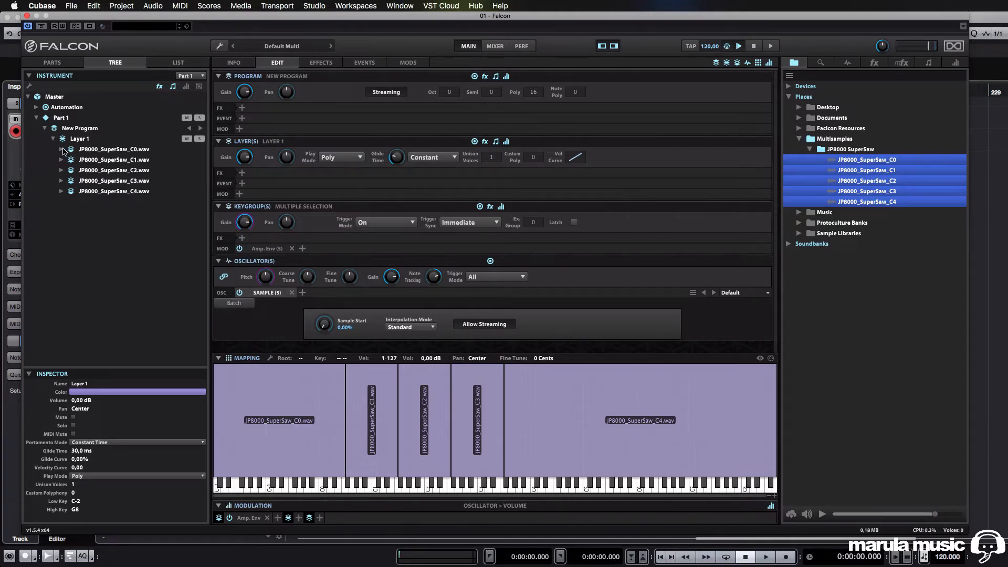
click(63, 149)
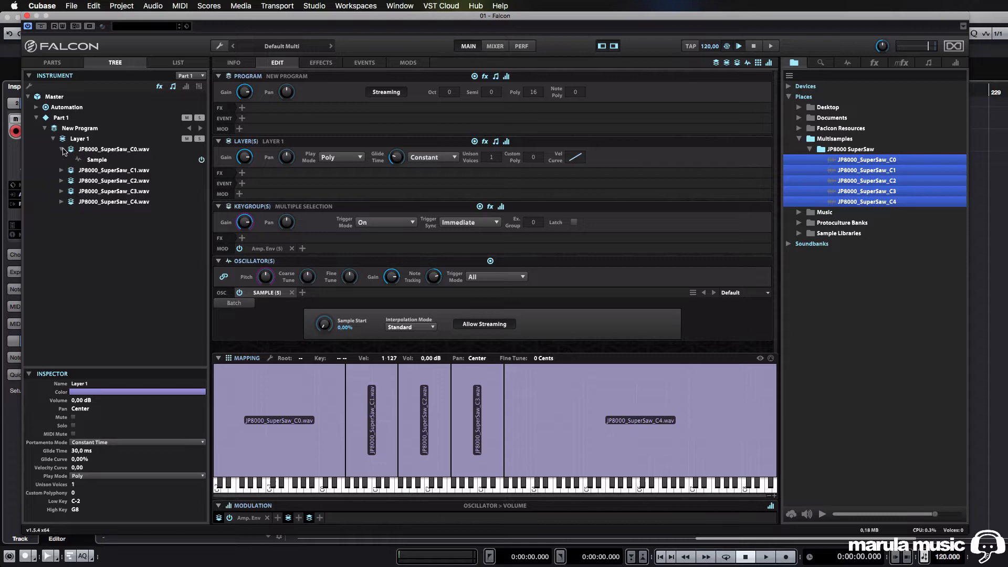
click(114, 149)
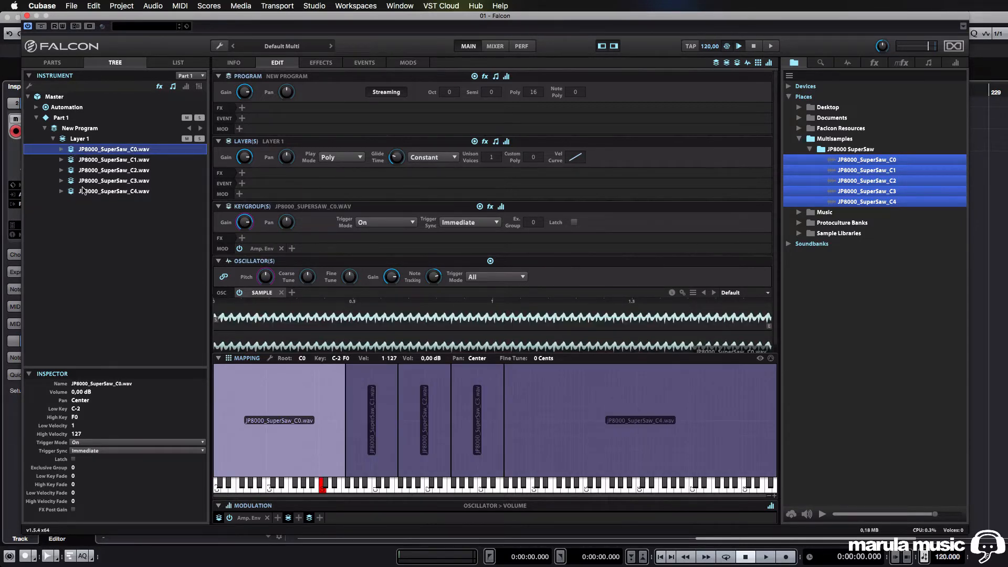
click(113, 191)
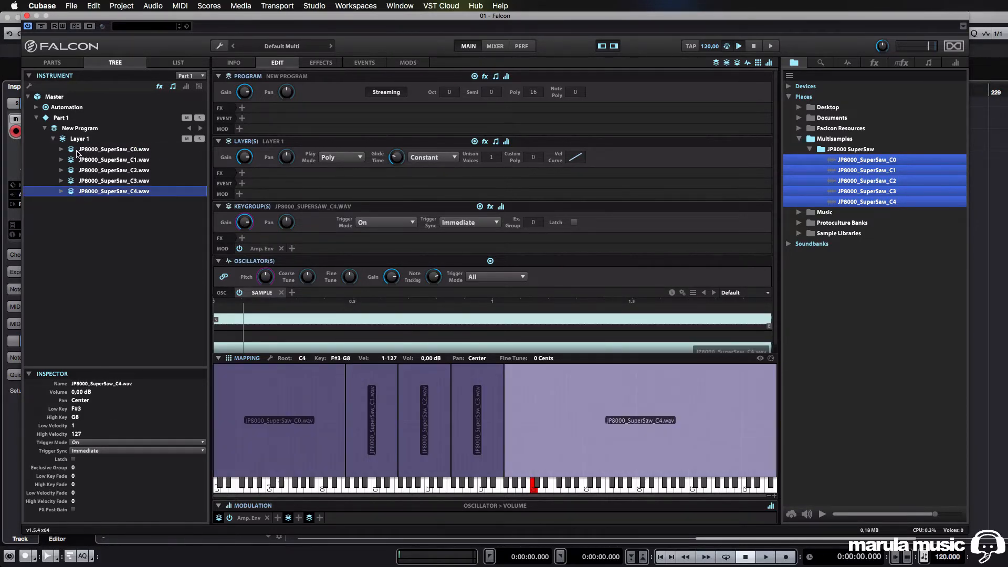
click(79, 138)
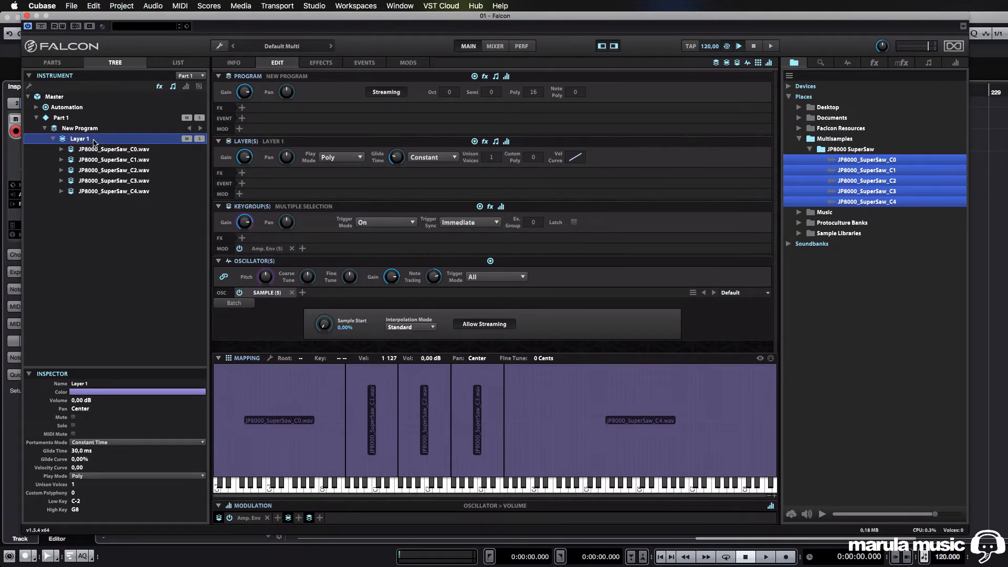
click(80, 128)
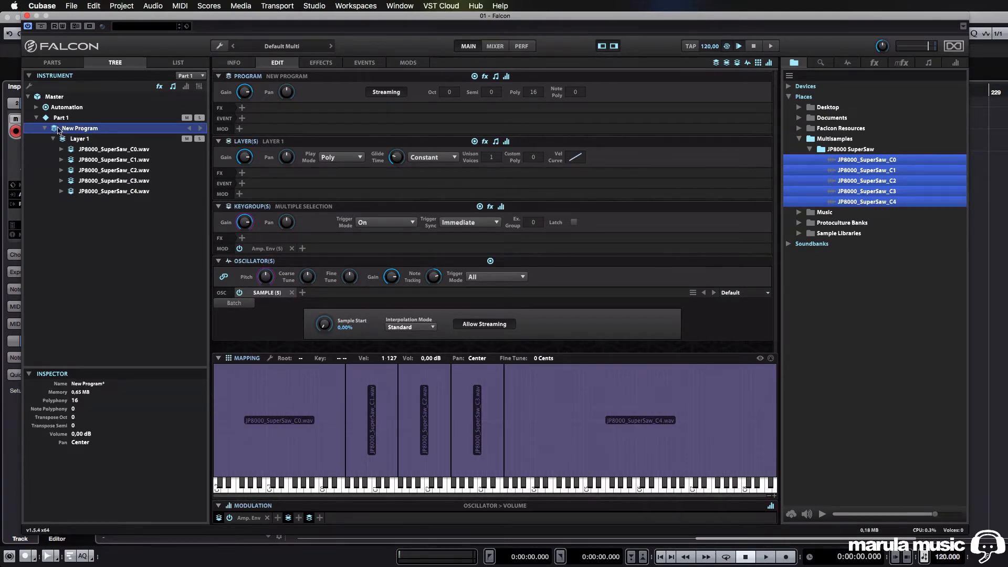
click(79, 138)
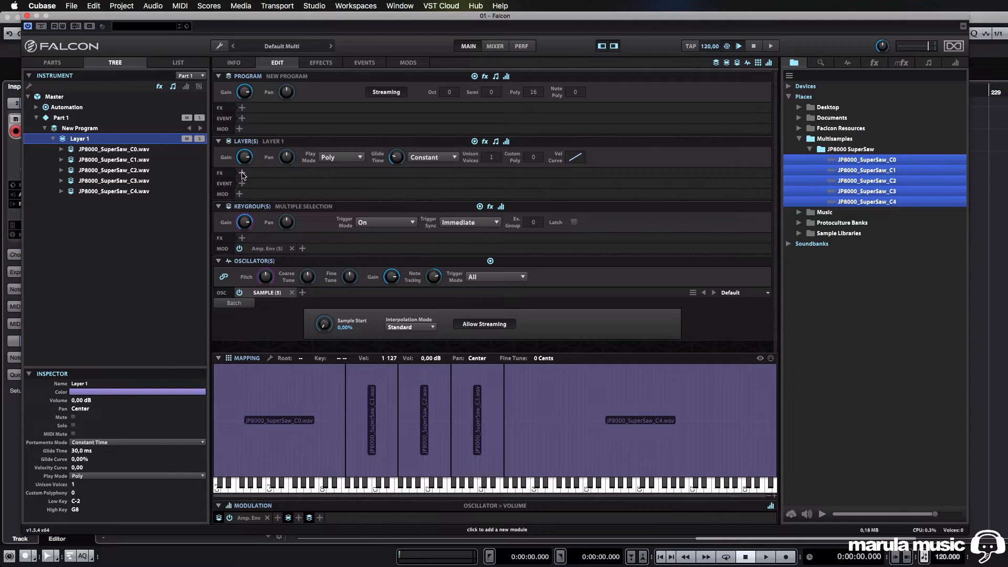
mouse_move(310, 149)
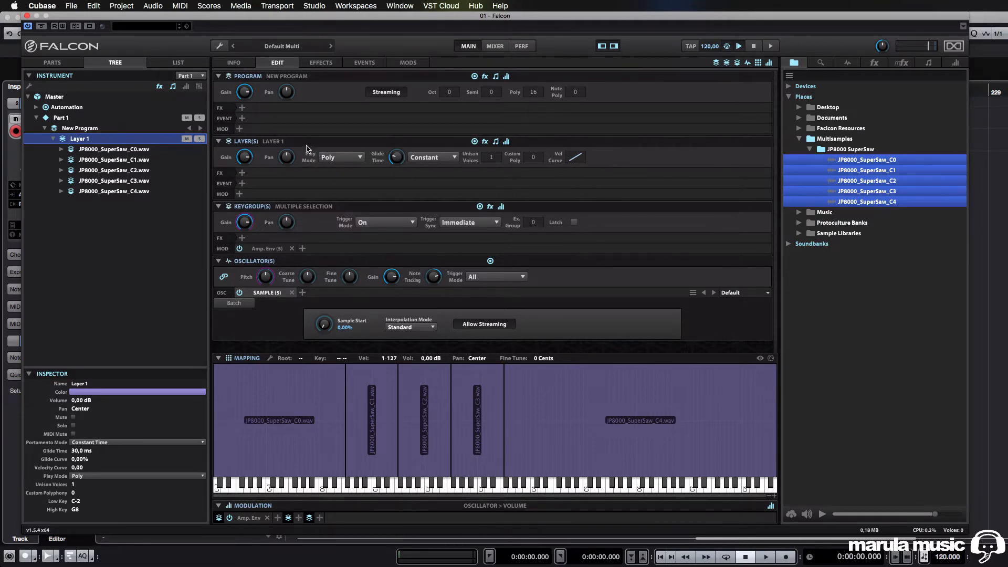
mouse_move(238, 178)
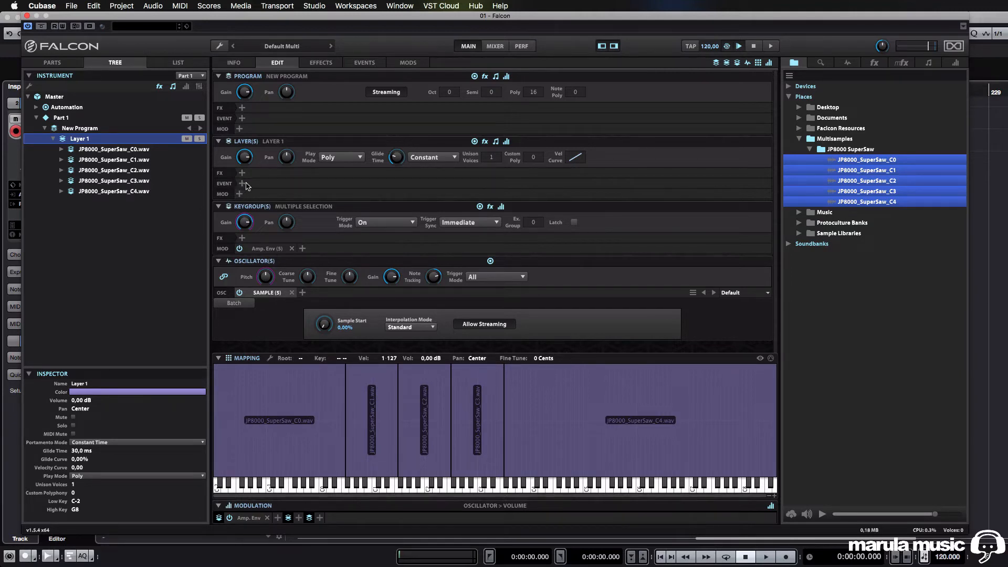
Add a Layer 1 Analog Filter with Analog ADSR-modulated cutoff, raised to about 503,8 Hz.
click(242, 173)
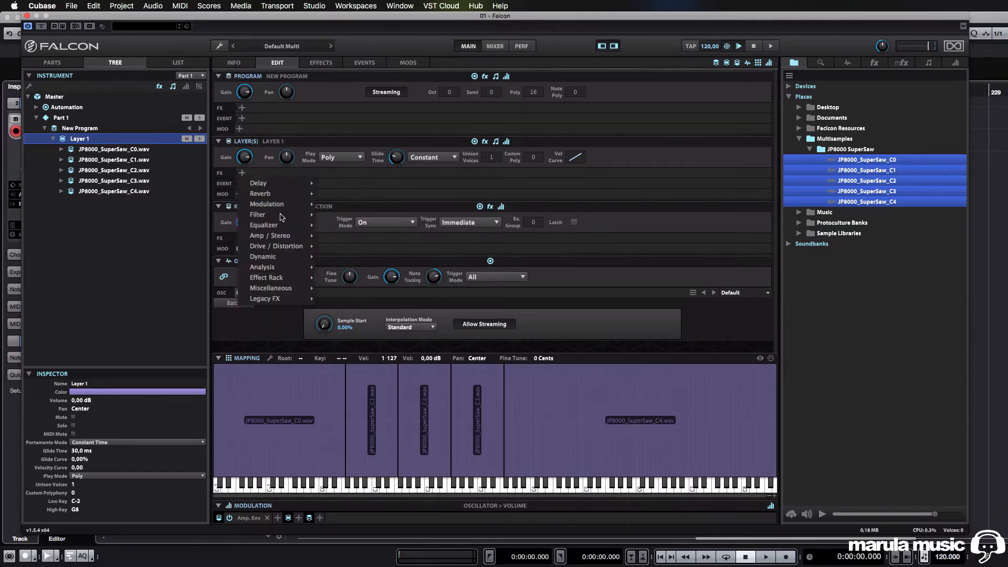
click(258, 214)
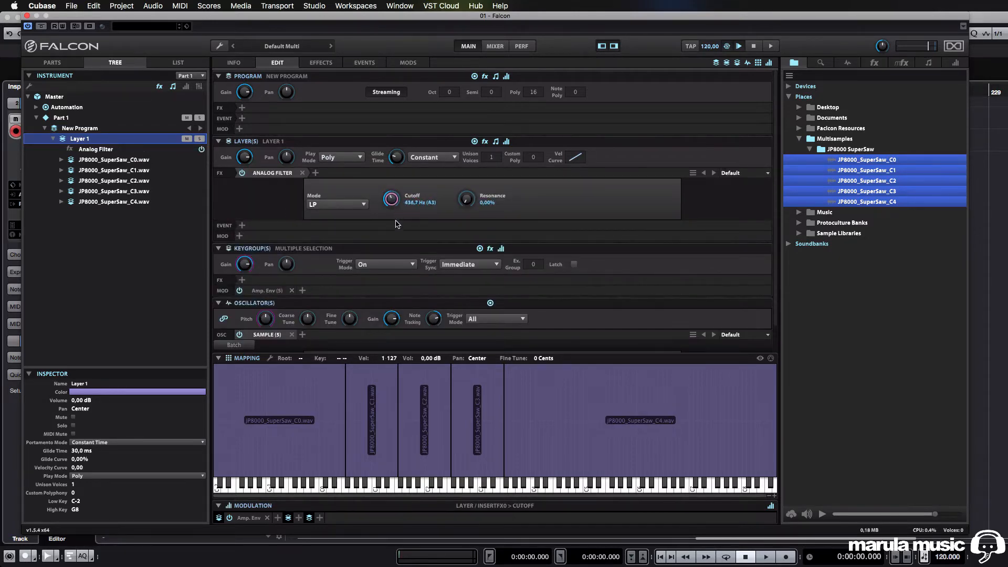
right_click(391, 198)
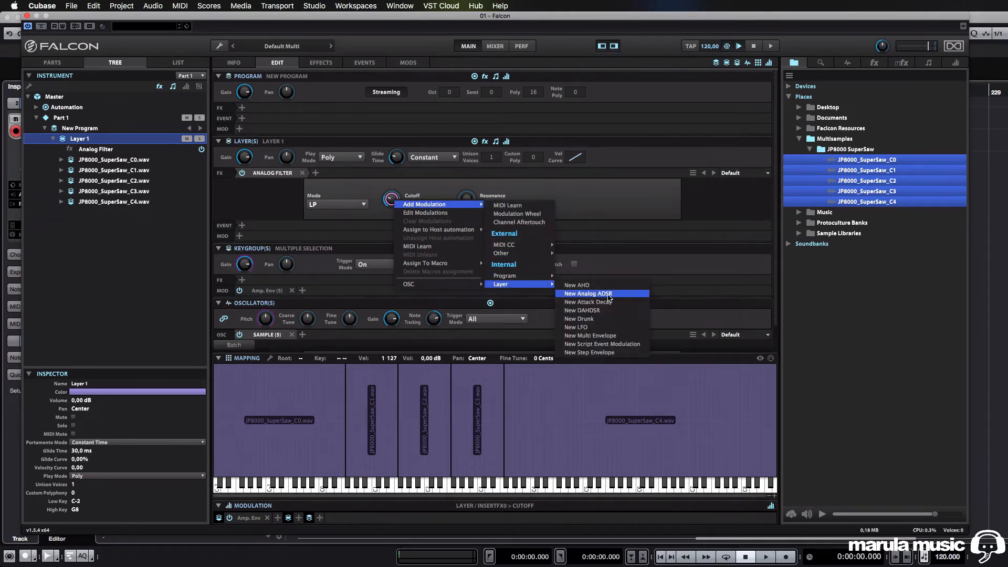
click(586, 294)
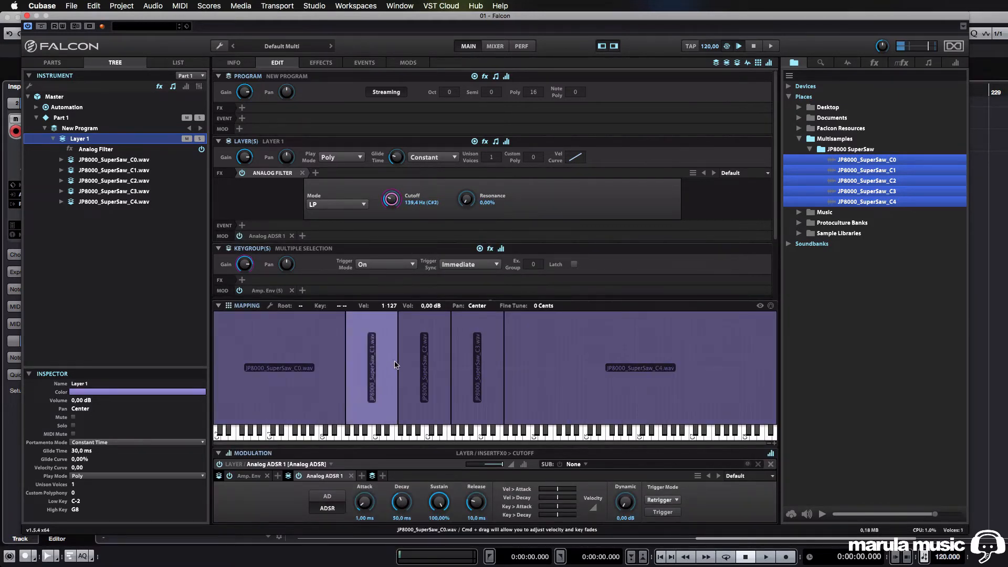
drag(391, 198, 390, 174)
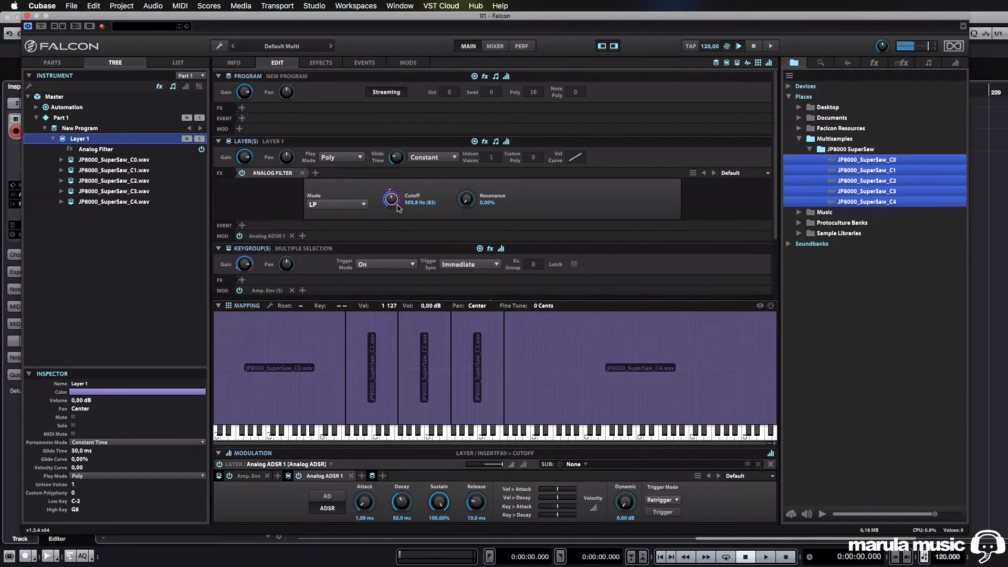
mouse_move(554, 360)
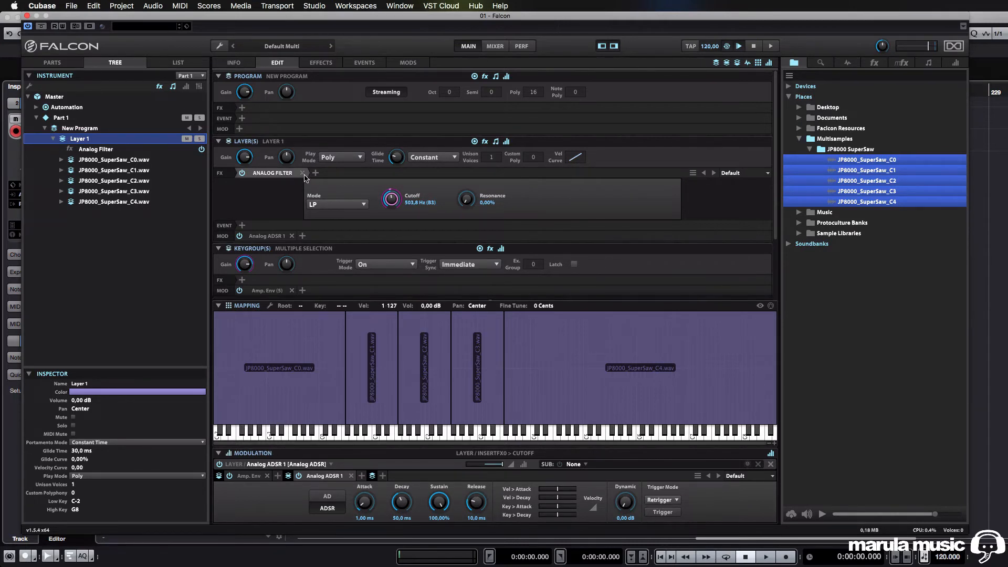
Remove the layer's Analog Filter and inspect the C3, C0 and C1 keygroups.
click(300, 173)
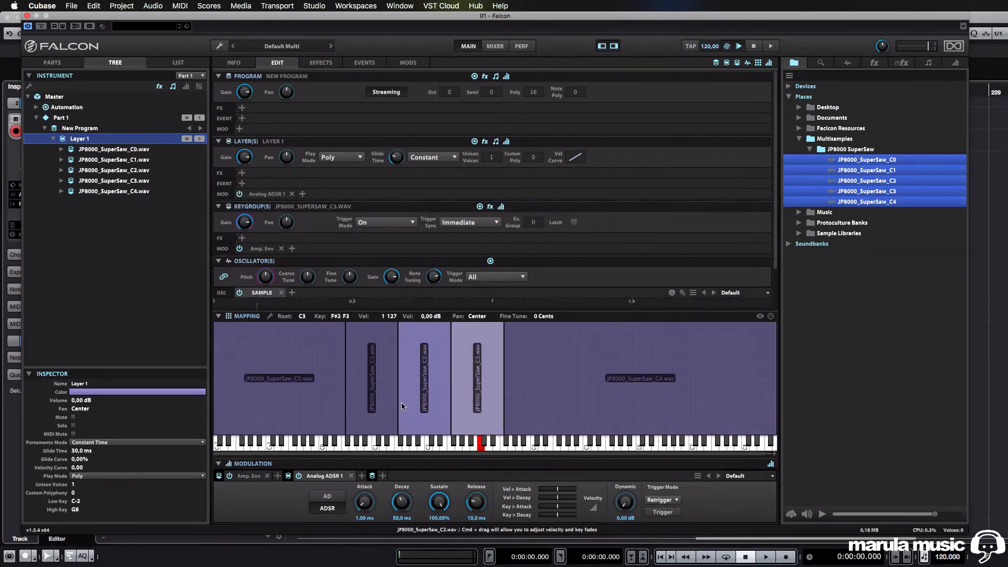
click(278, 378)
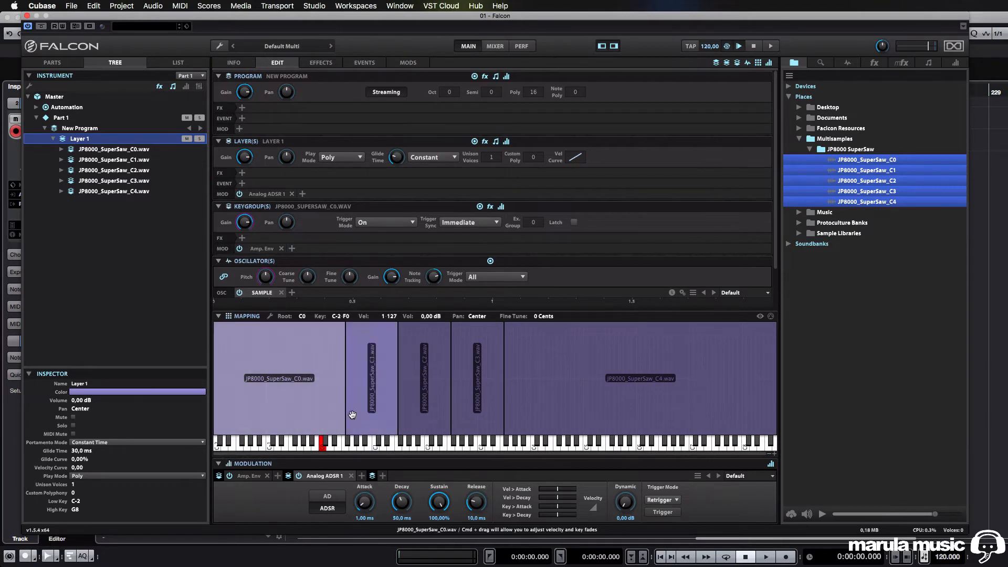
click(371, 376)
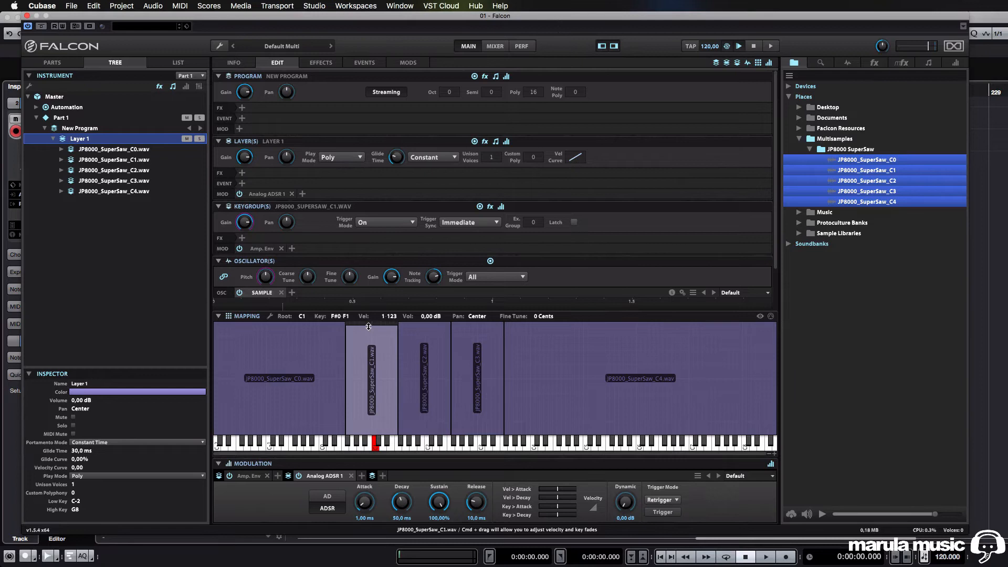
click(278, 378)
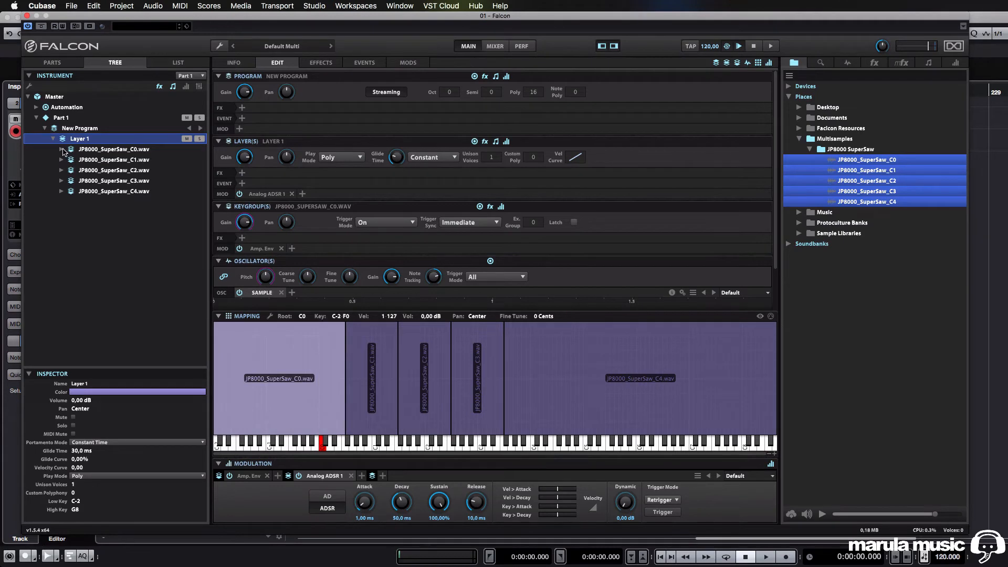
Expand and collapse the keygroups in the Tree, then select all keygroups together.
click(114, 149)
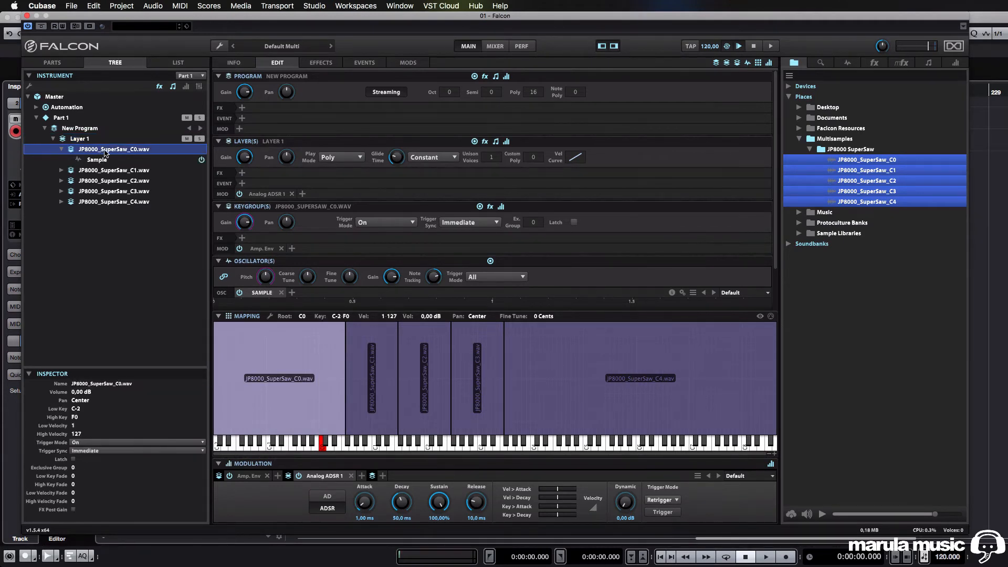
mouse_move(215, 217)
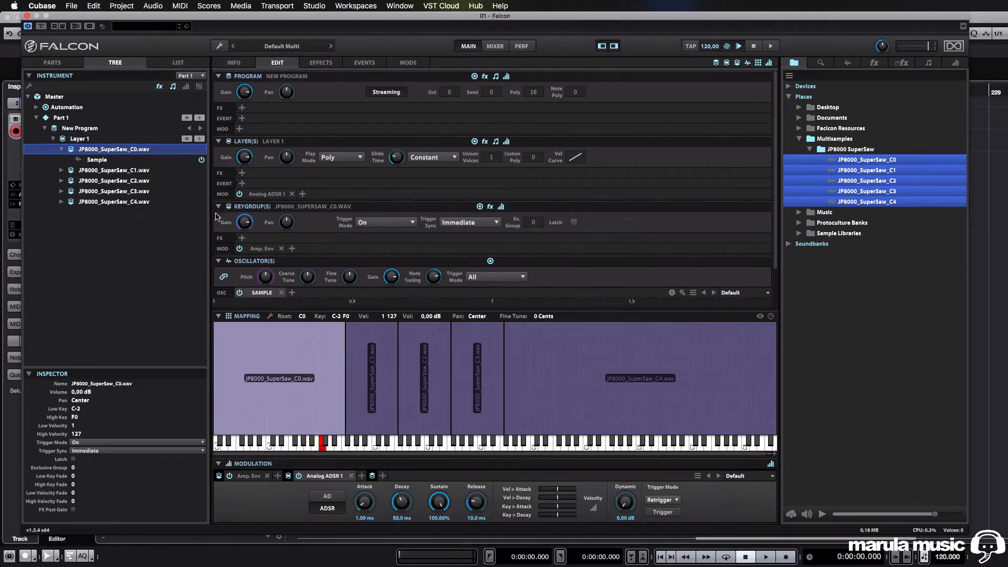
click(62, 169)
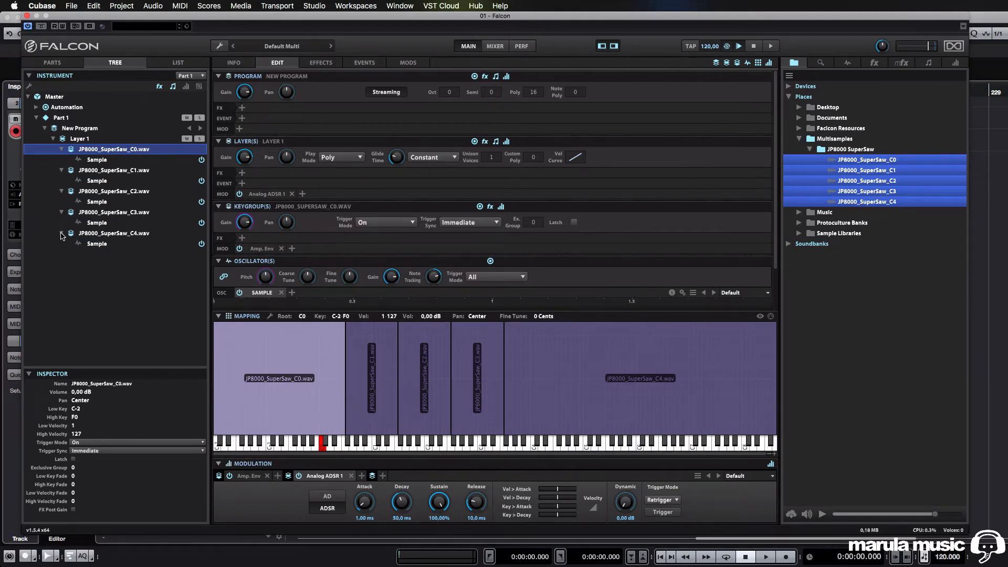
click(61, 149)
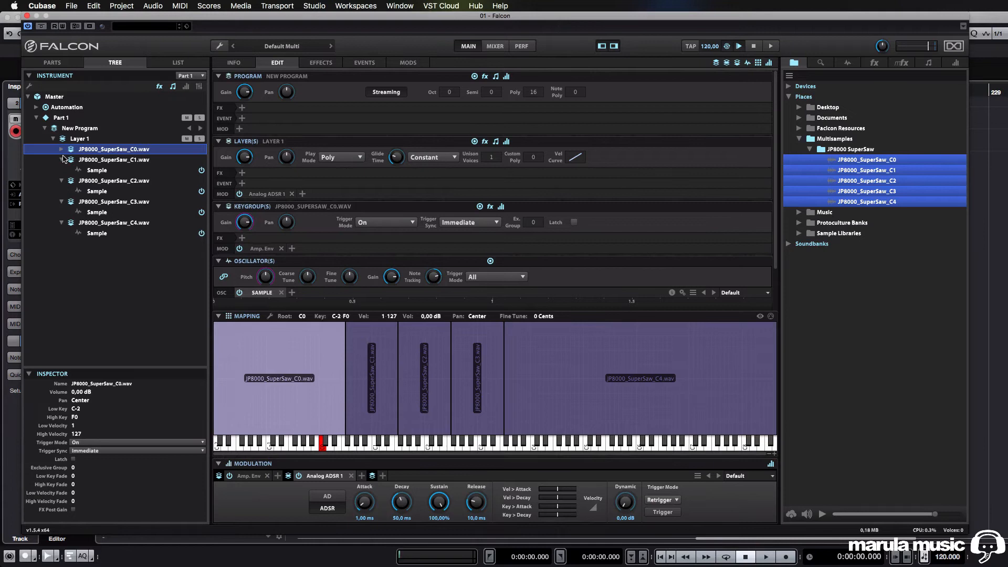
click(62, 148)
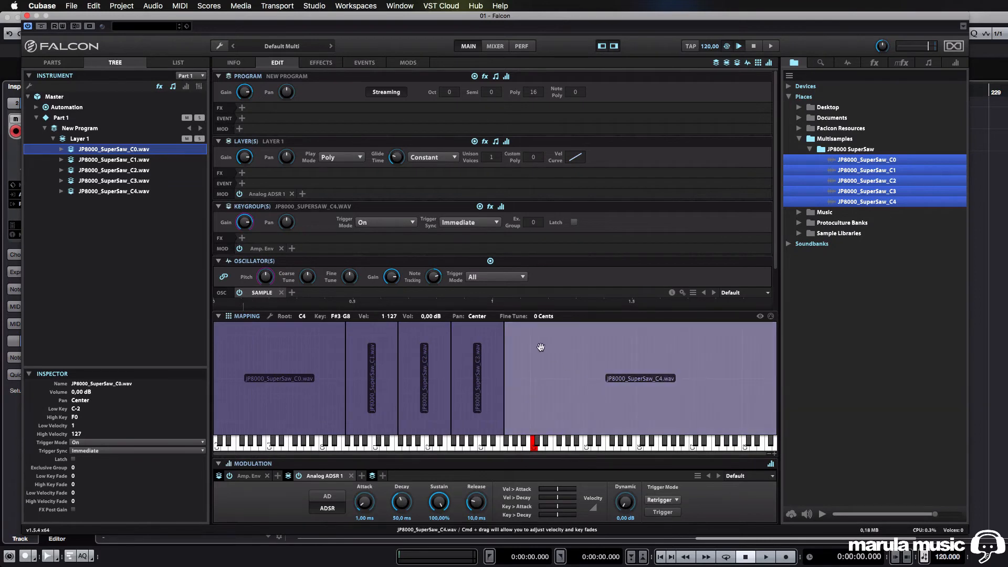
click(80, 138)
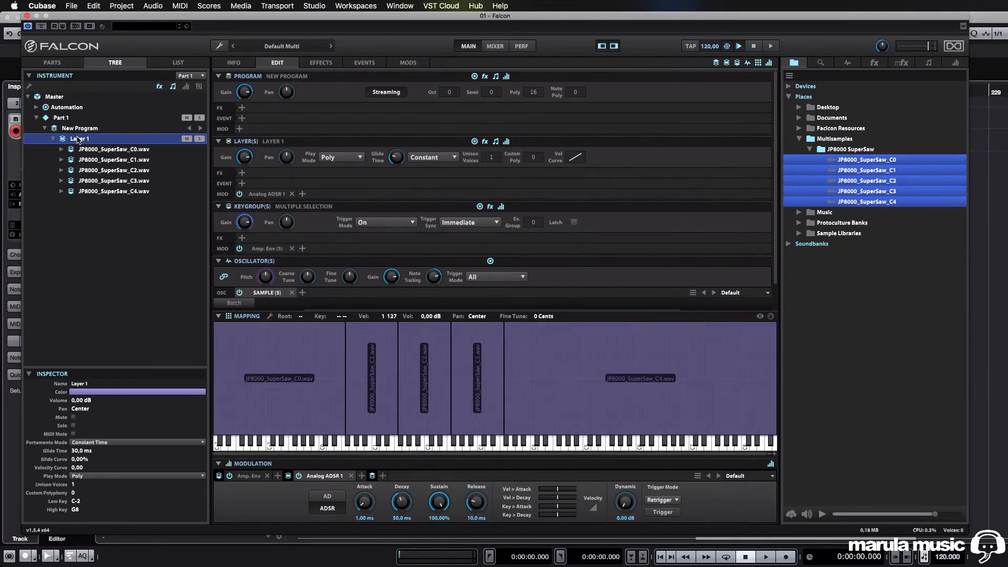
mouse_move(605, 356)
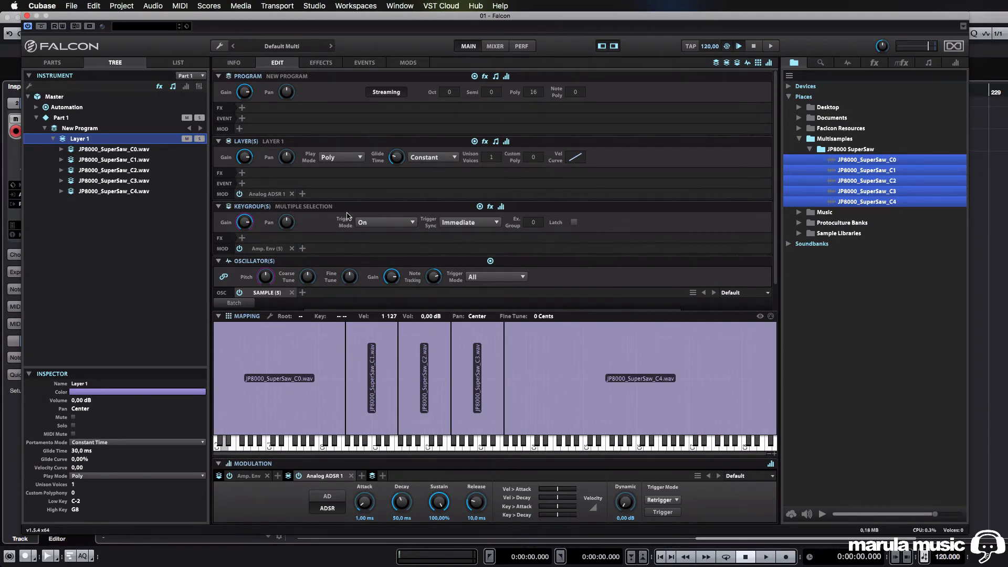
mouse_move(287, 211)
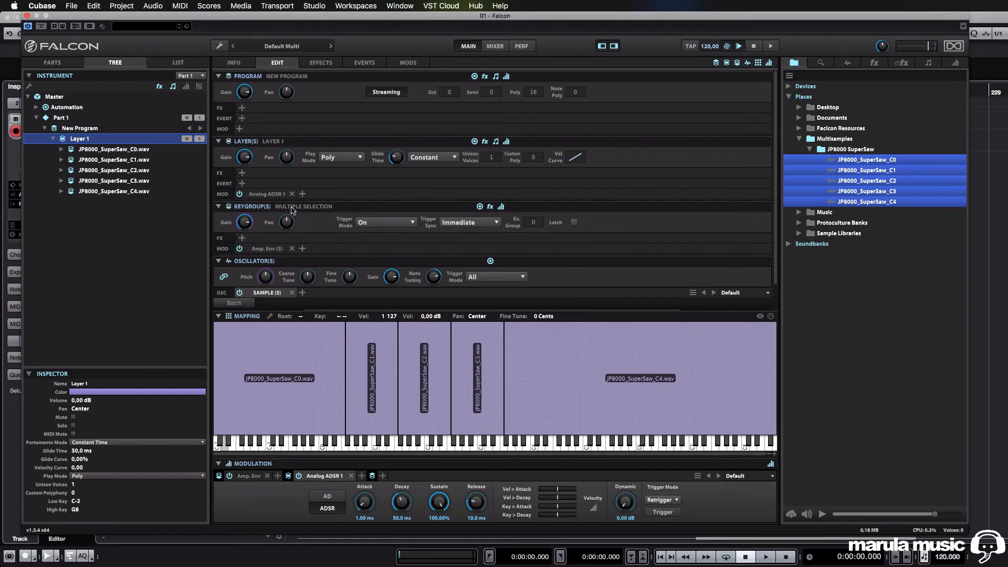
mouse_move(318, 213)
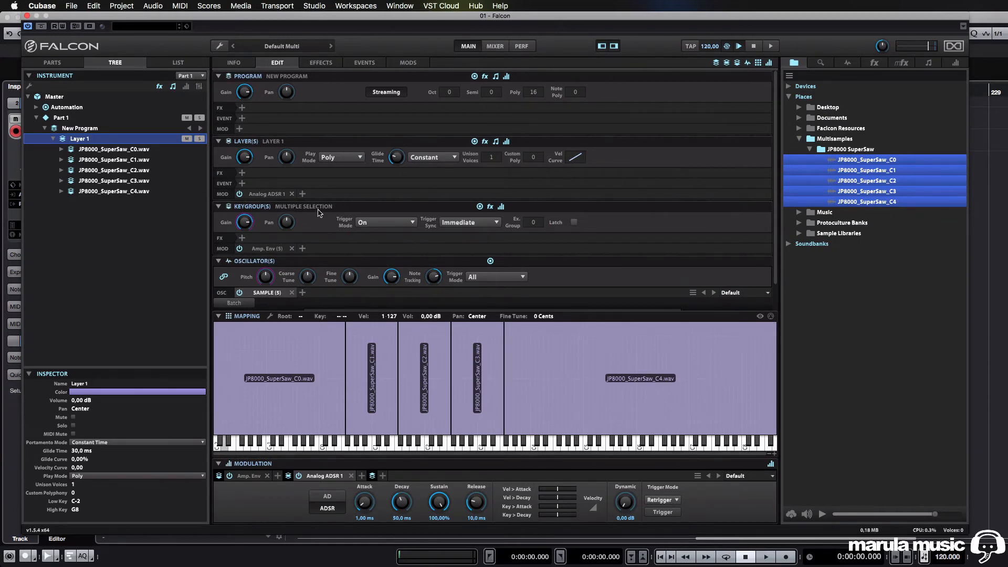
Add an Analog Filter to all five keygroups and verify each one in the Tree.
click(242, 238)
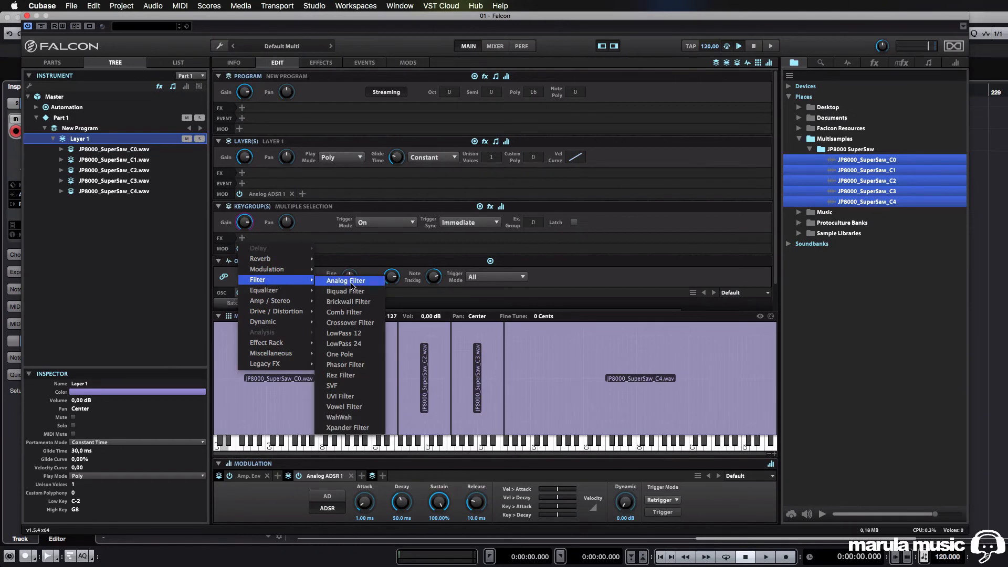
click(346, 281)
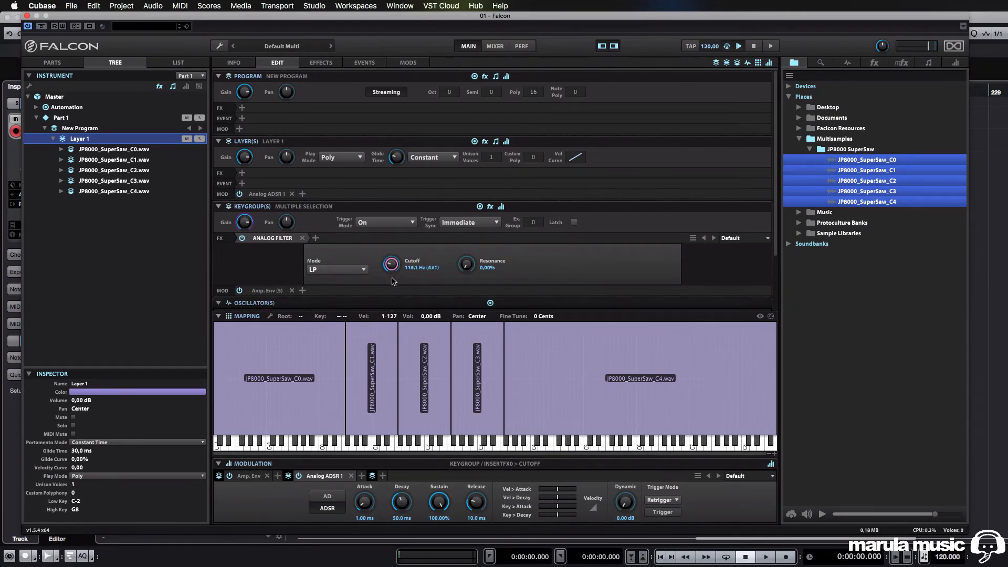
click(114, 148)
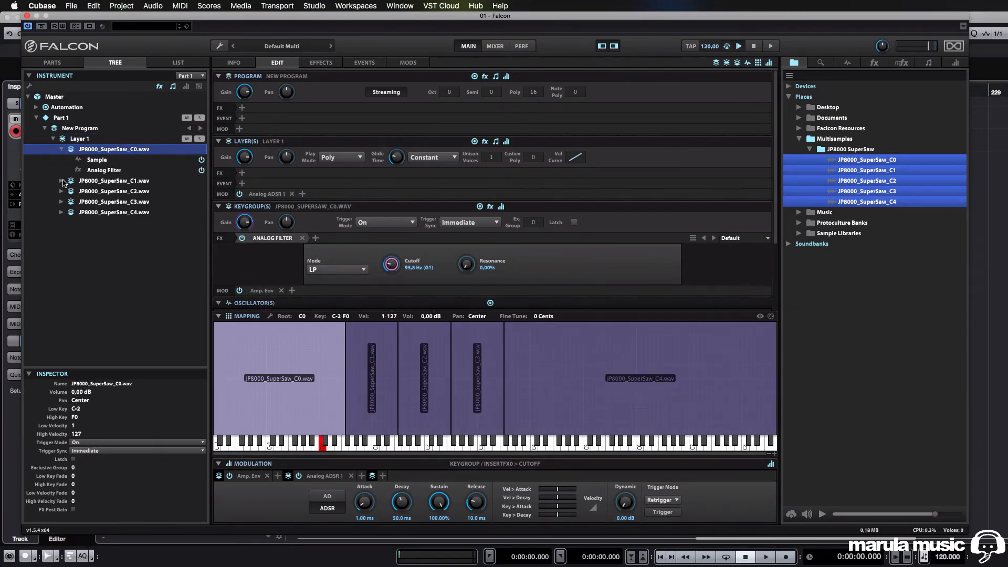
click(63, 181)
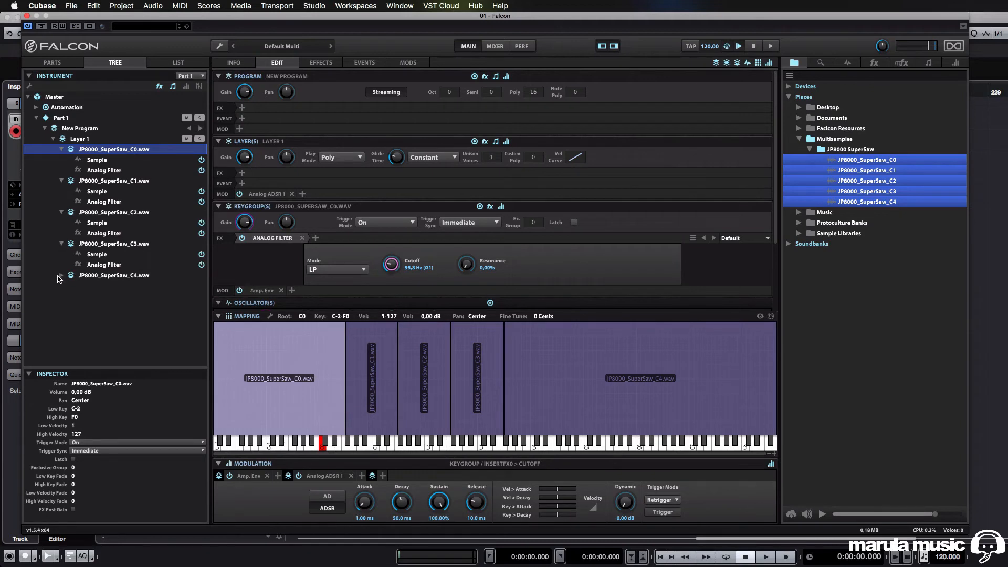
click(63, 275)
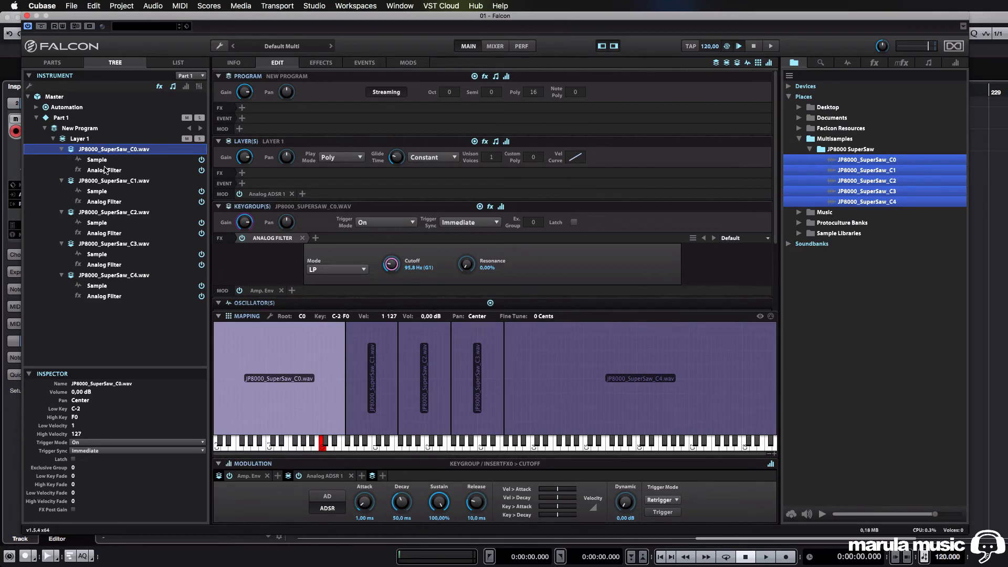
mouse_move(95, 185)
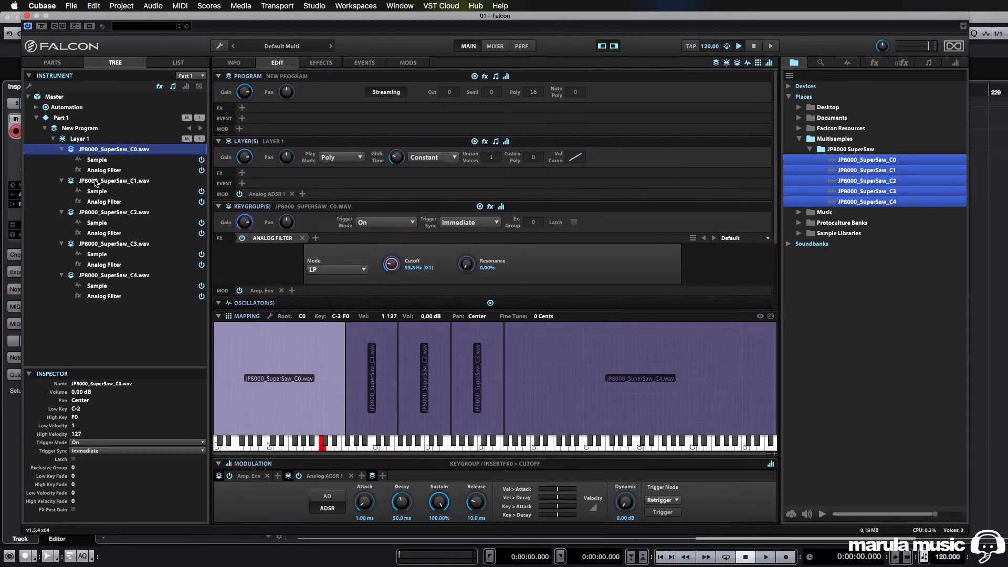
click(104, 201)
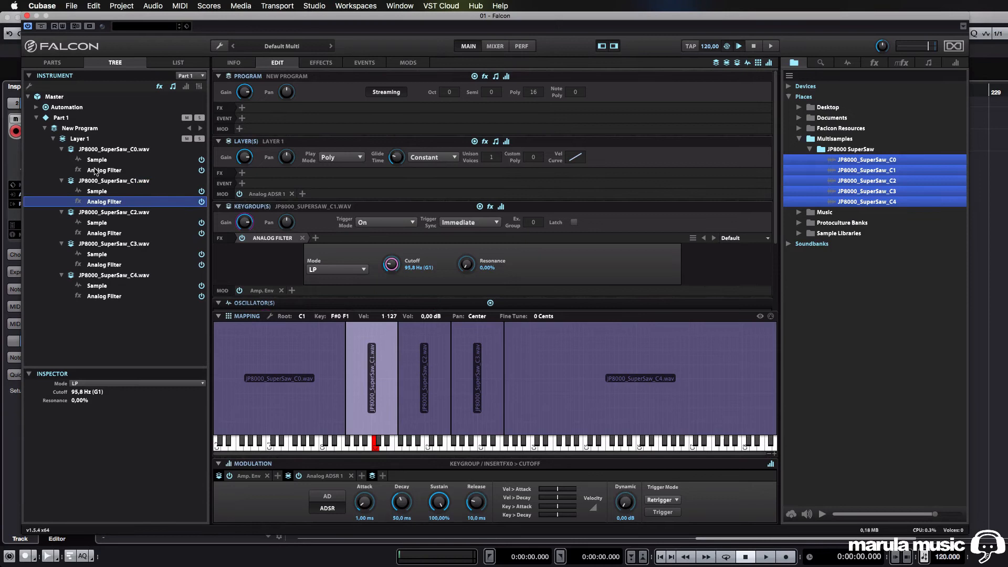
click(114, 148)
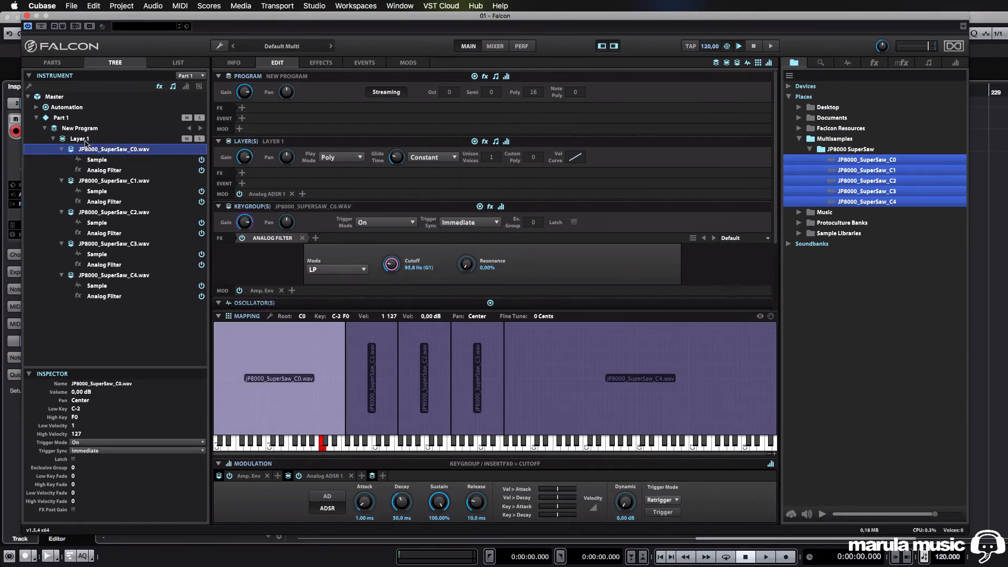
click(80, 138)
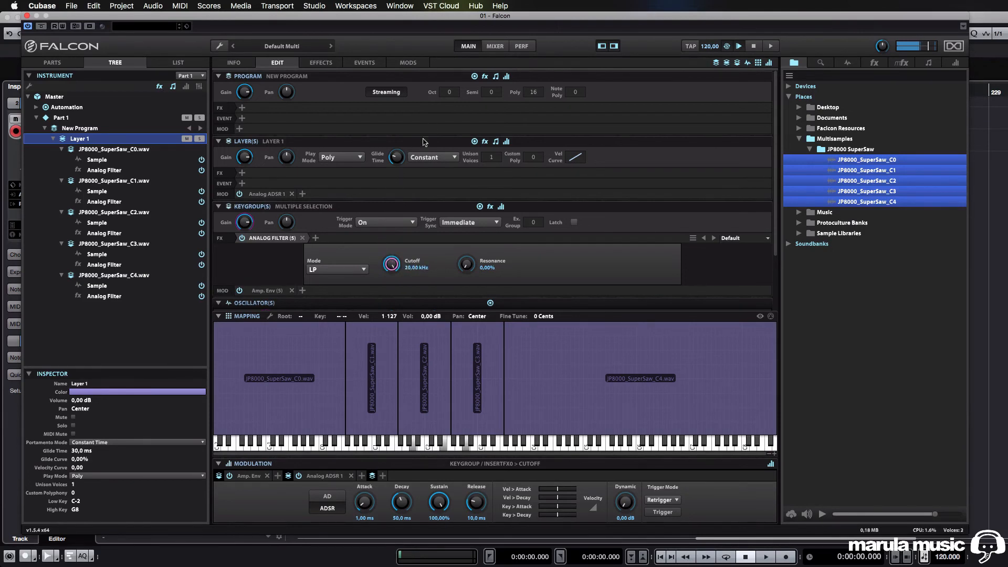
Drive the keygroup filter cutoff with a new keygroup Analog ADSR, checking C3 and C0.
right_click(391, 264)
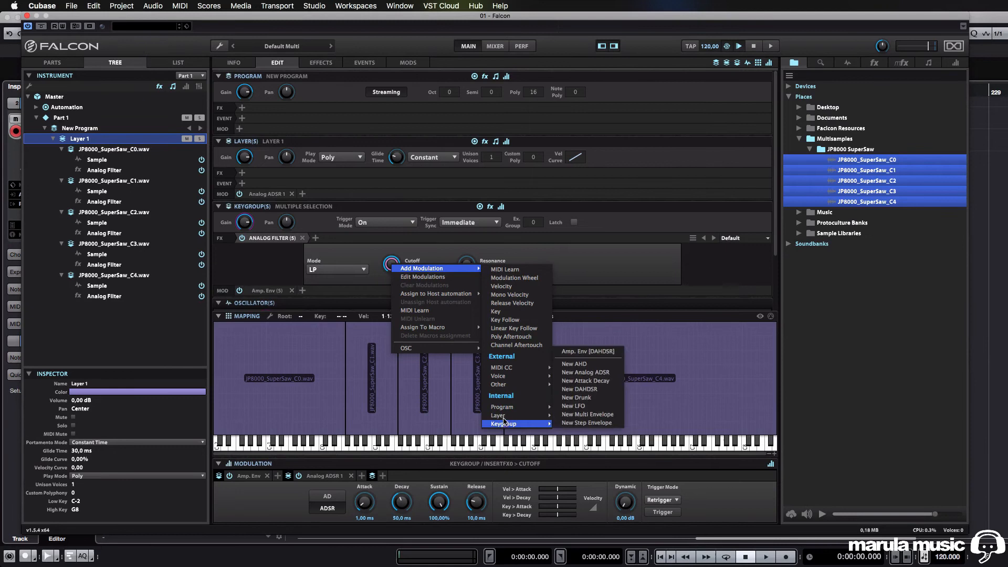
mouse_move(545, 424)
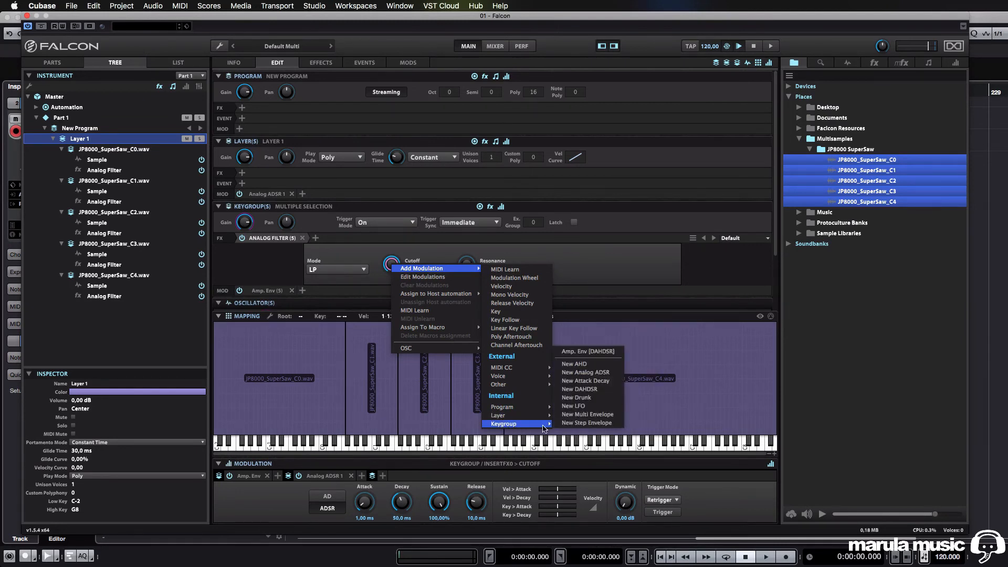
mouse_move(587, 405)
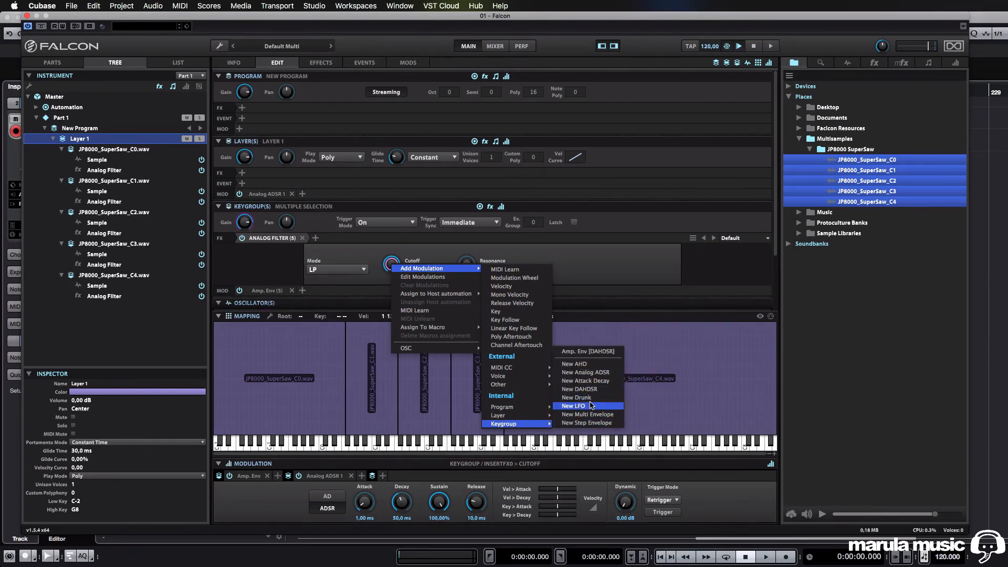
mouse_move(588, 424)
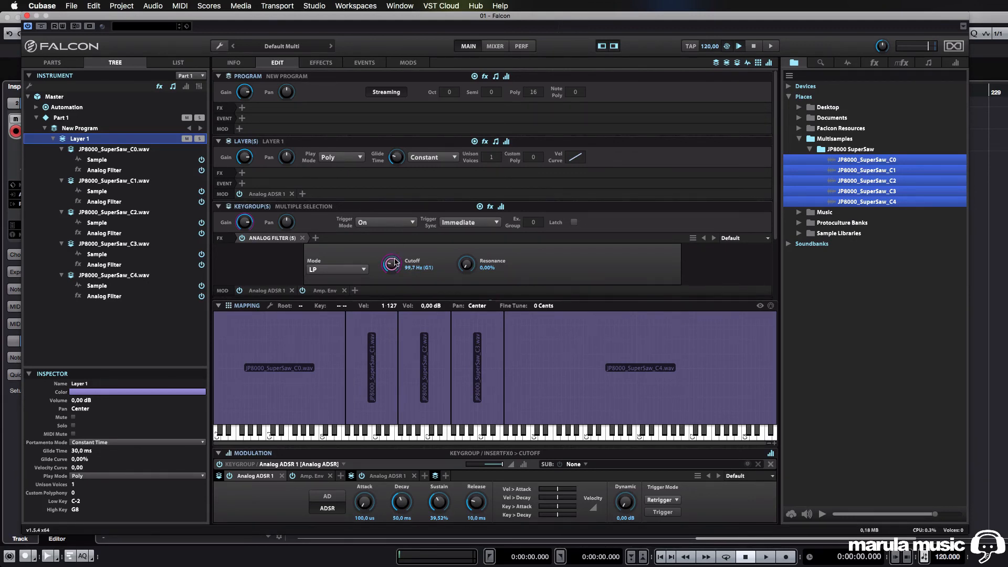
click(477, 368)
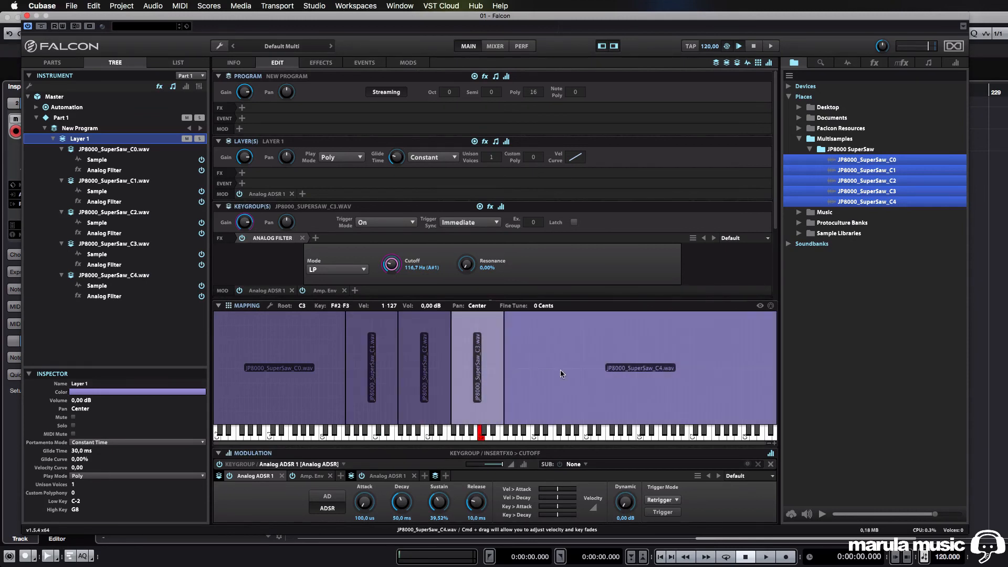
click(278, 368)
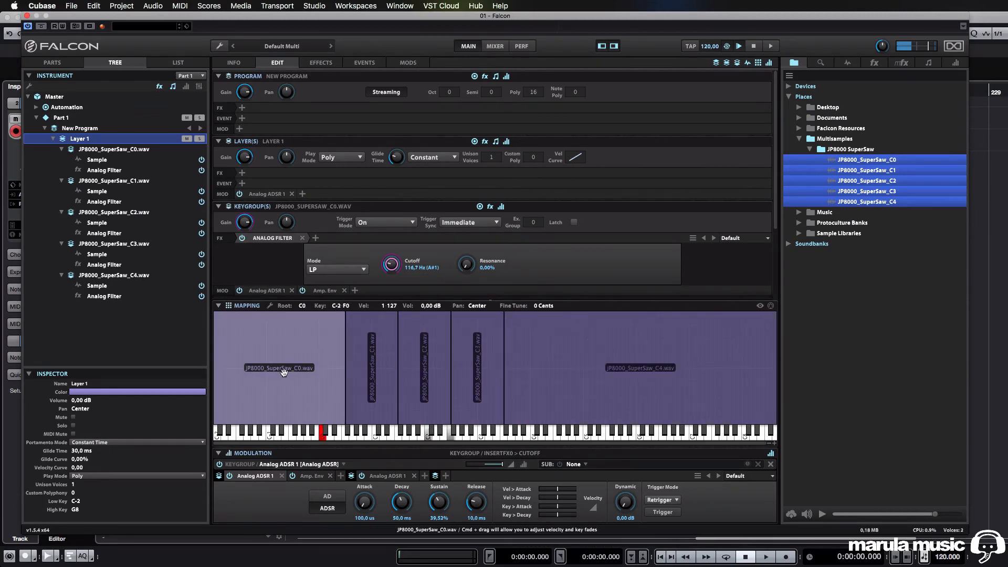